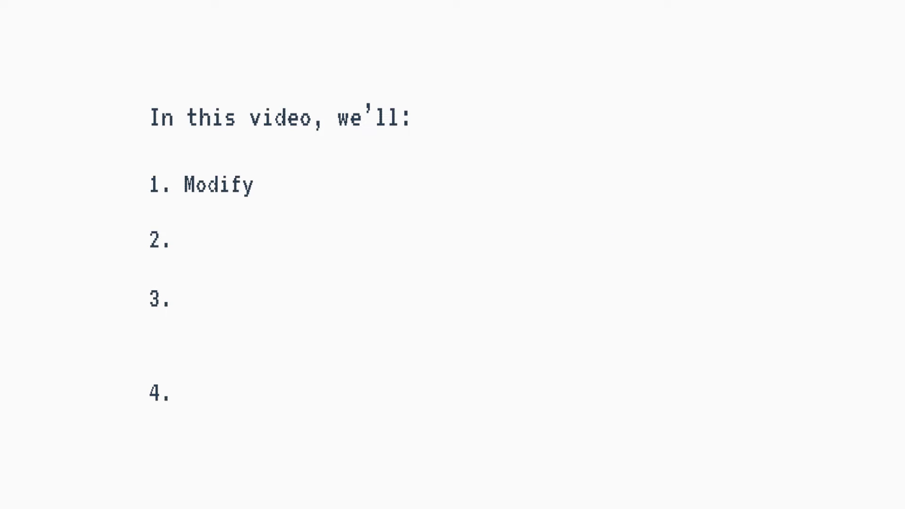
Reopen the recent web-template project and start the dev server from the integrated terminal
type("the button color in the codebase.")
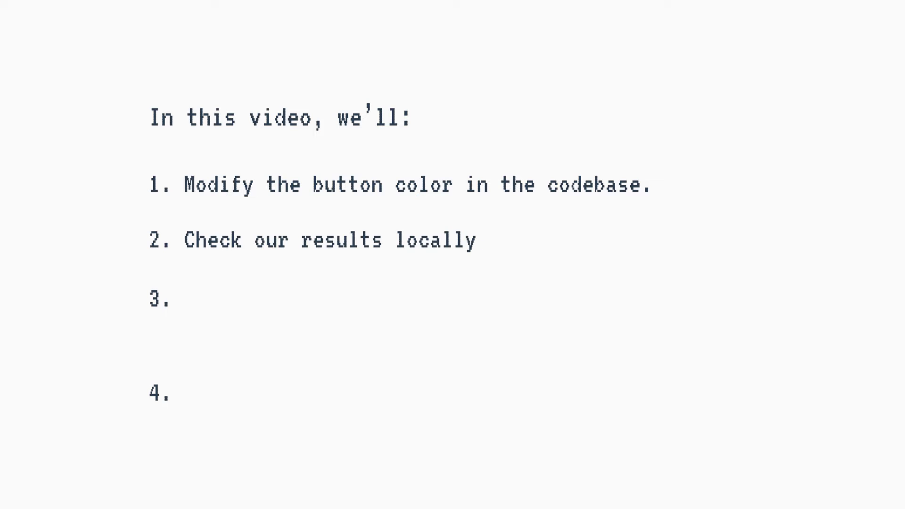
type("Create a commit and push our cha")
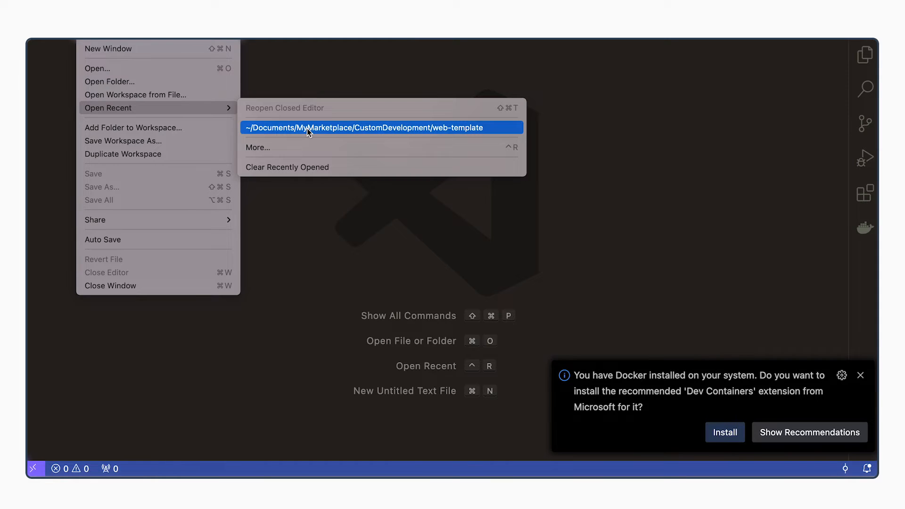
left_click(381, 127)
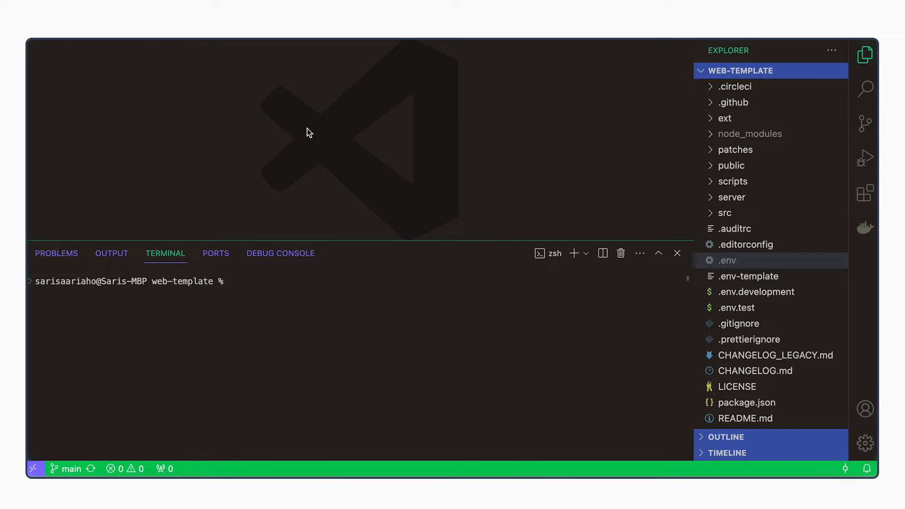
left_click(325, 341)
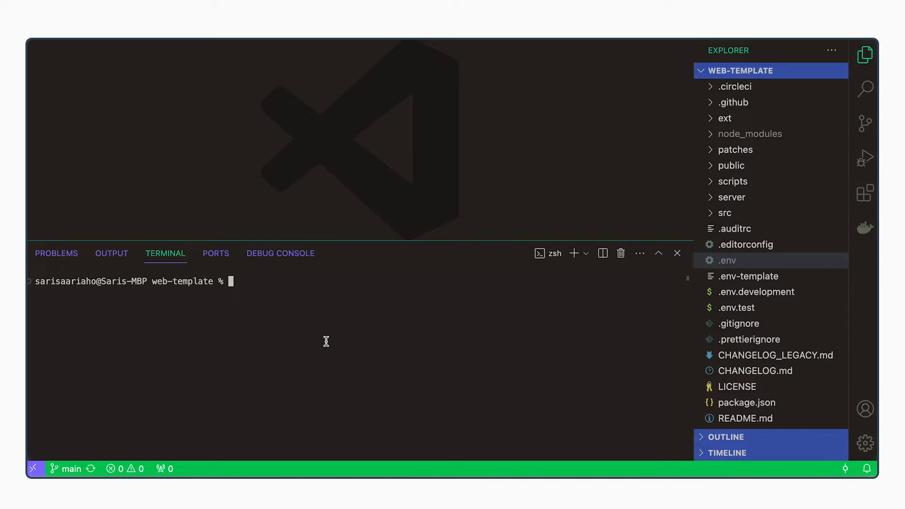
type("ya")
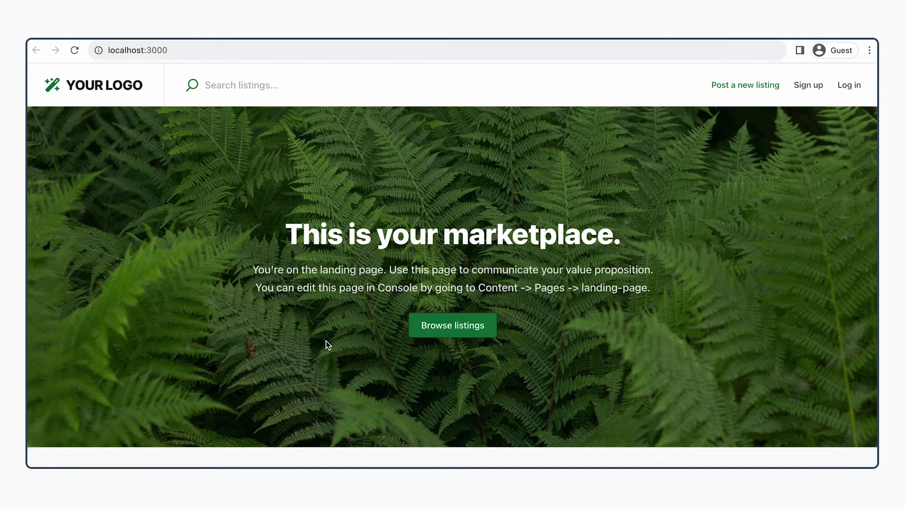
Go to the marketplace login page and enter the jane.doe email and the password
left_click(849, 85)
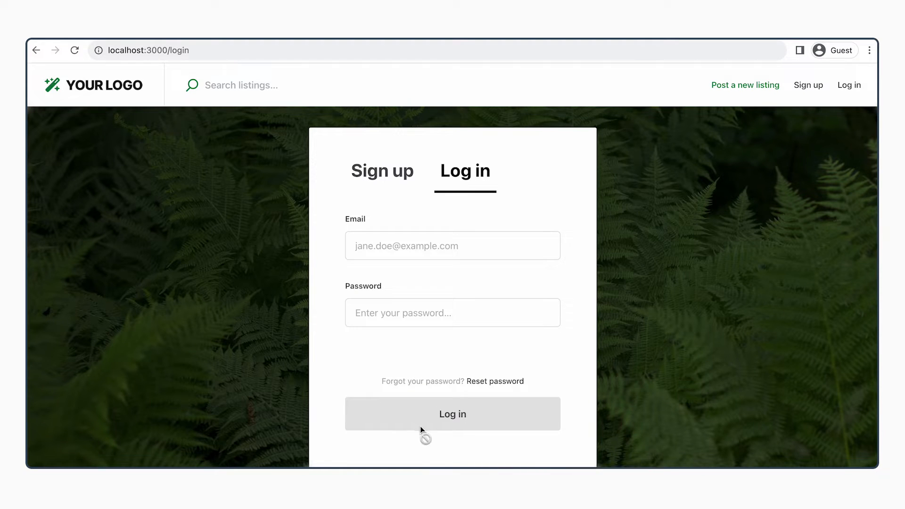
left_click(453, 245)
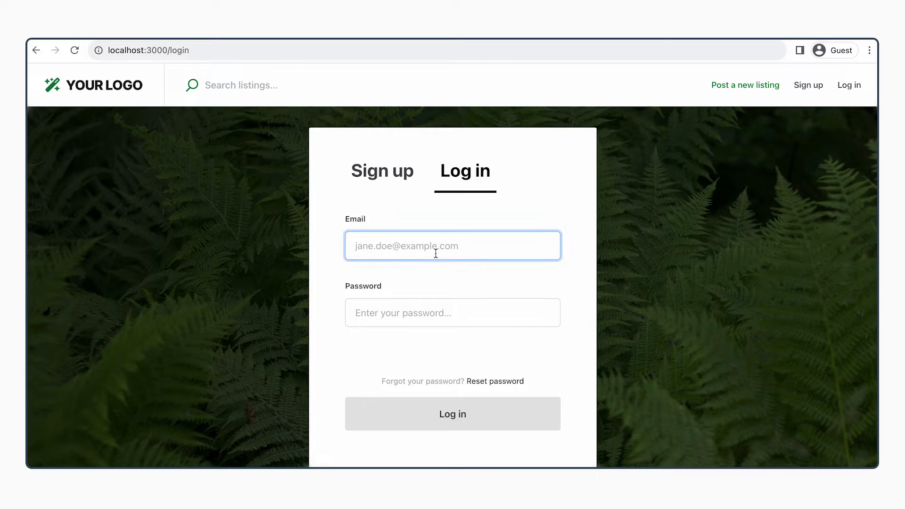
type("jane.doe@example.com")
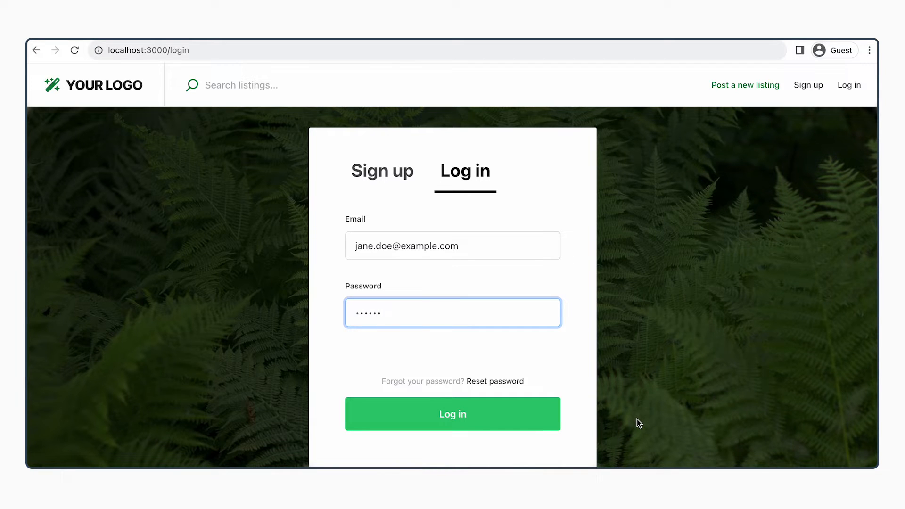
left_click(453, 312)
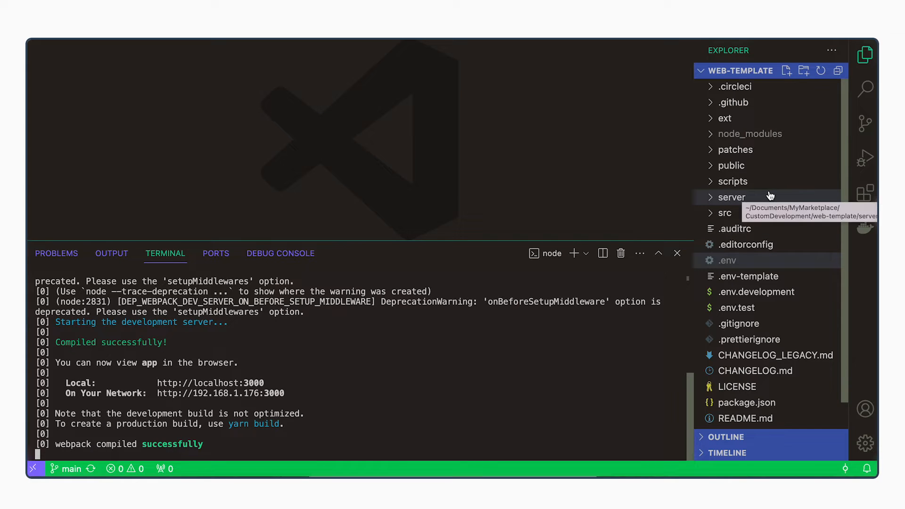
Open src/styles/marketplaceDefaults.css and scroll through its marketplace and success color variables
left_click(725, 213)
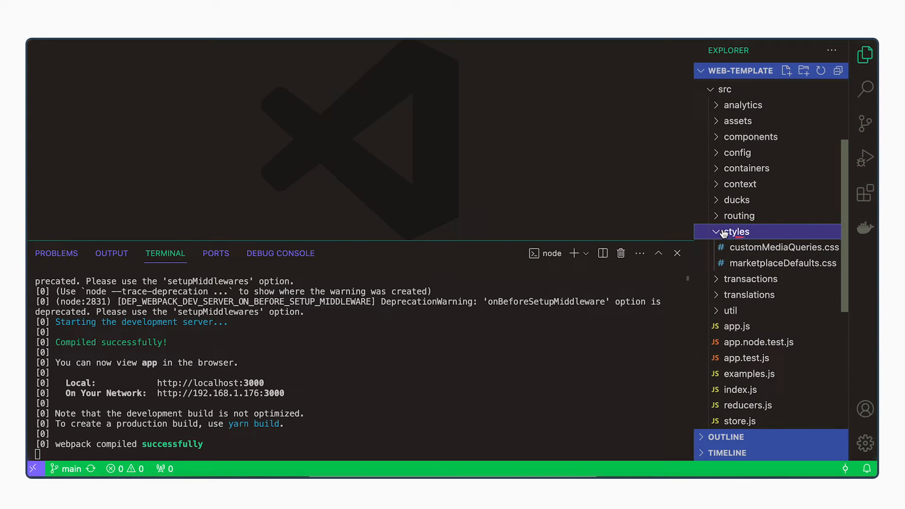
left_click(786, 263)
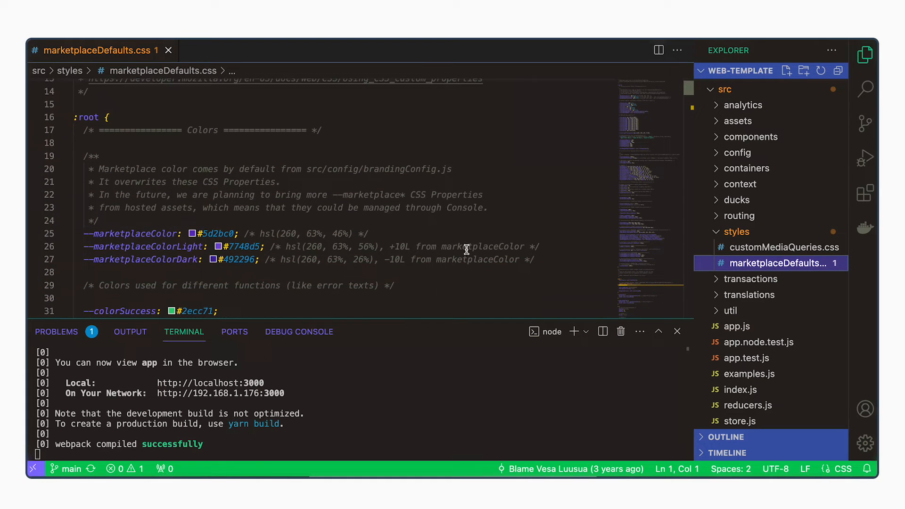
scroll("down", 3)
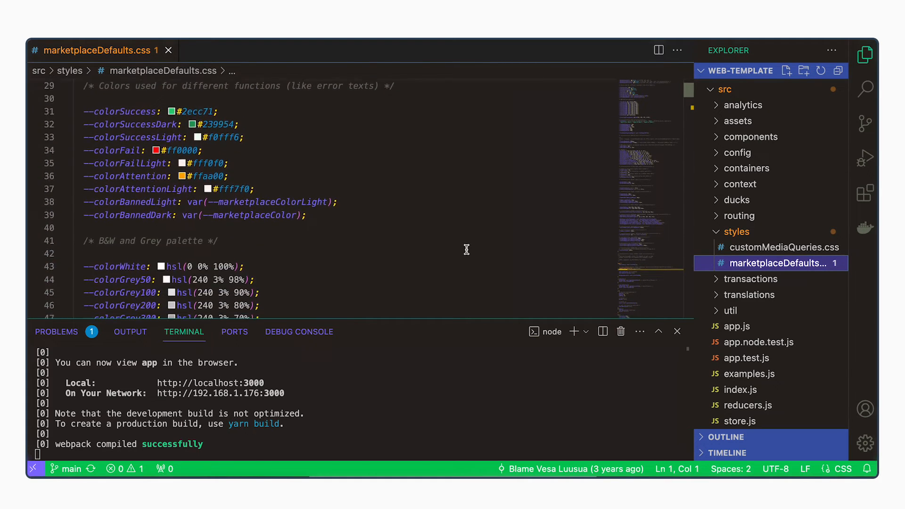
scroll("down", 3)
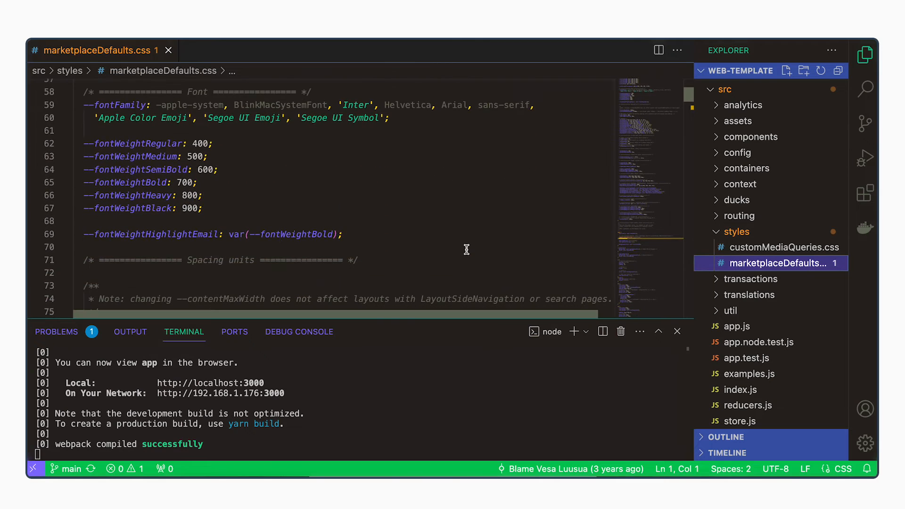
scroll("down", 3)
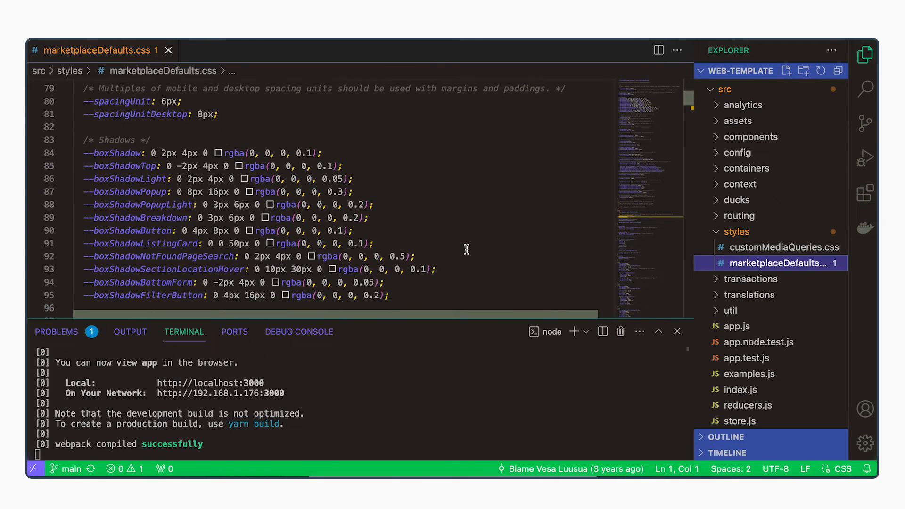
scroll("down", 3)
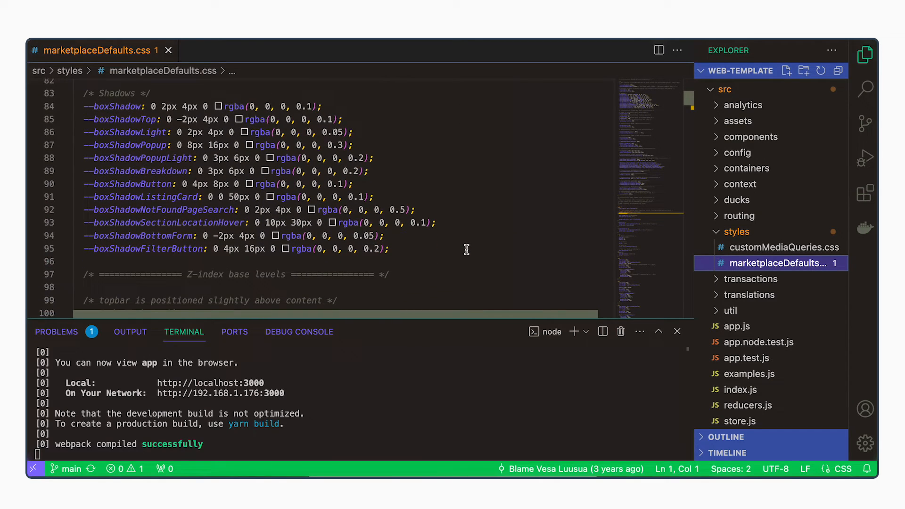
scroll("up", 3)
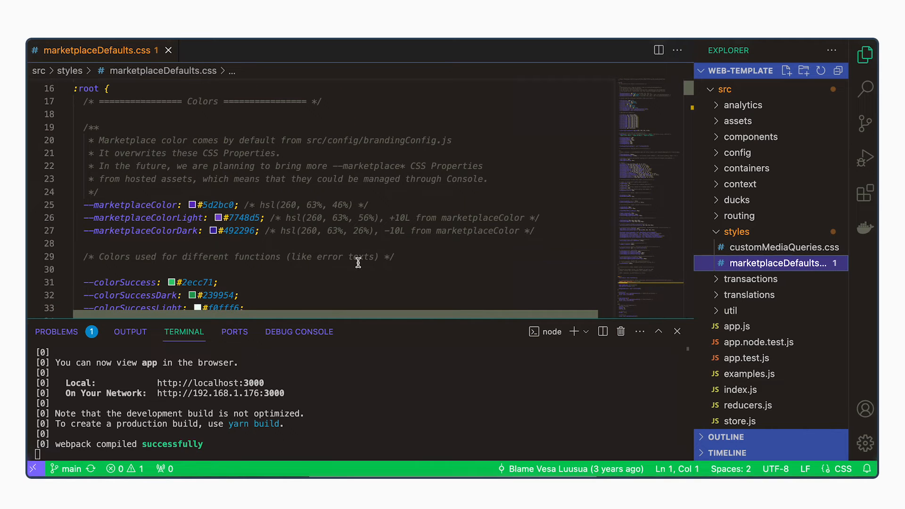
mouse_move(326, 277)
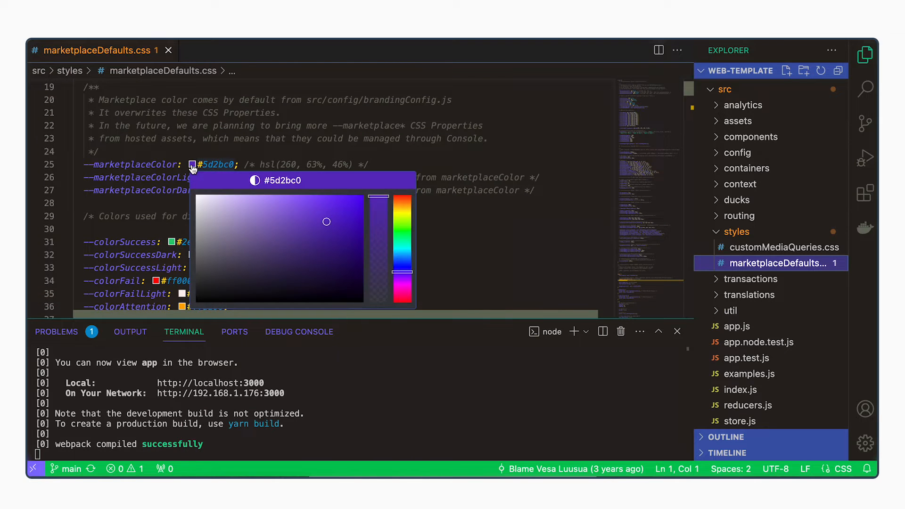
left_click(425, 240)
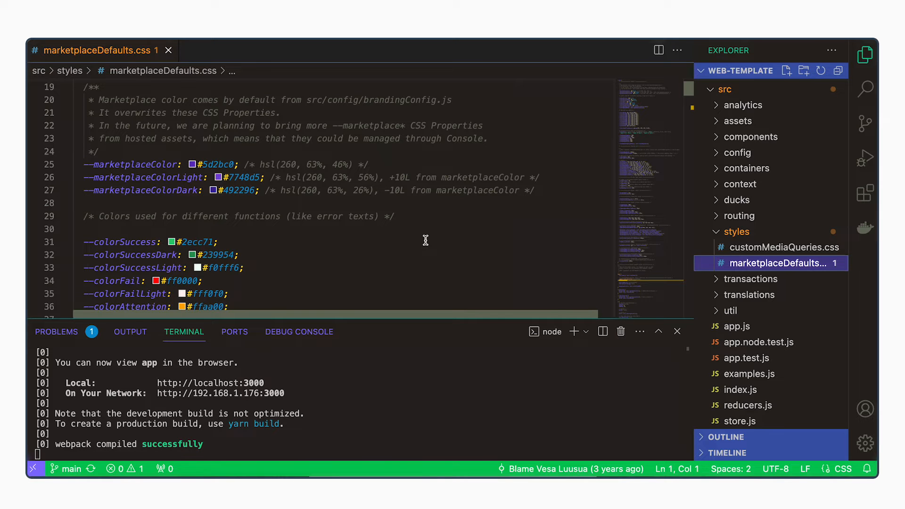
scroll("down", 3)
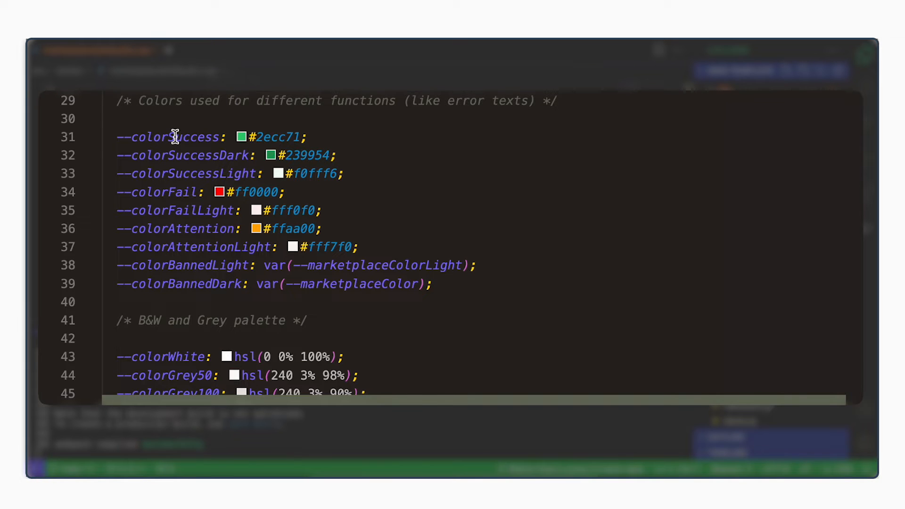
left_click(242, 137)
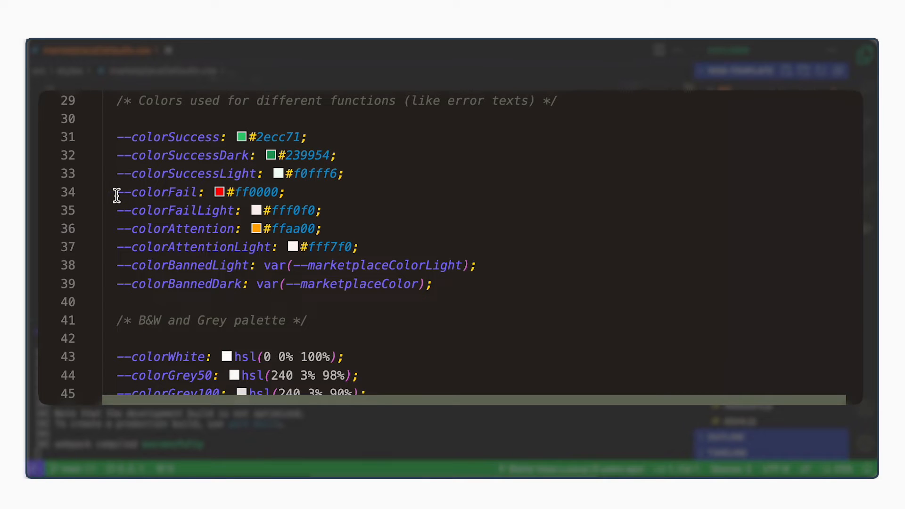
mouse_move(116, 228)
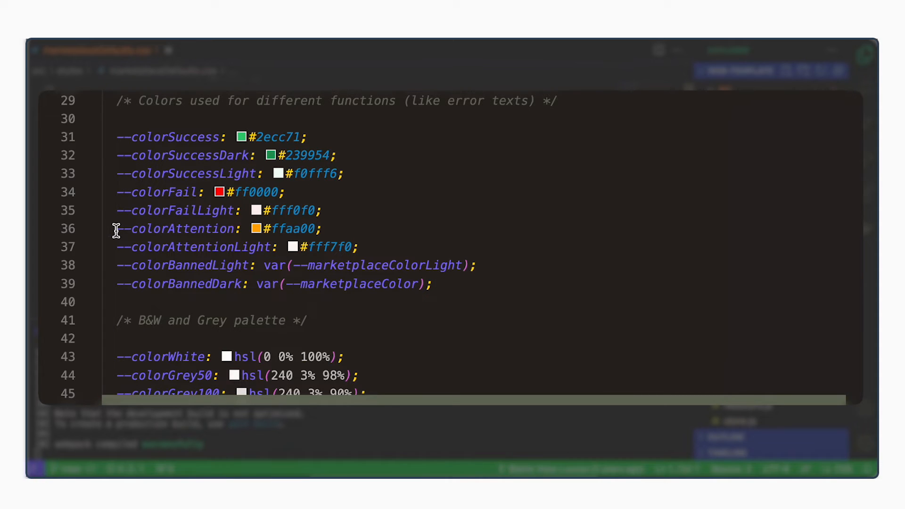
mouse_move(299, 192)
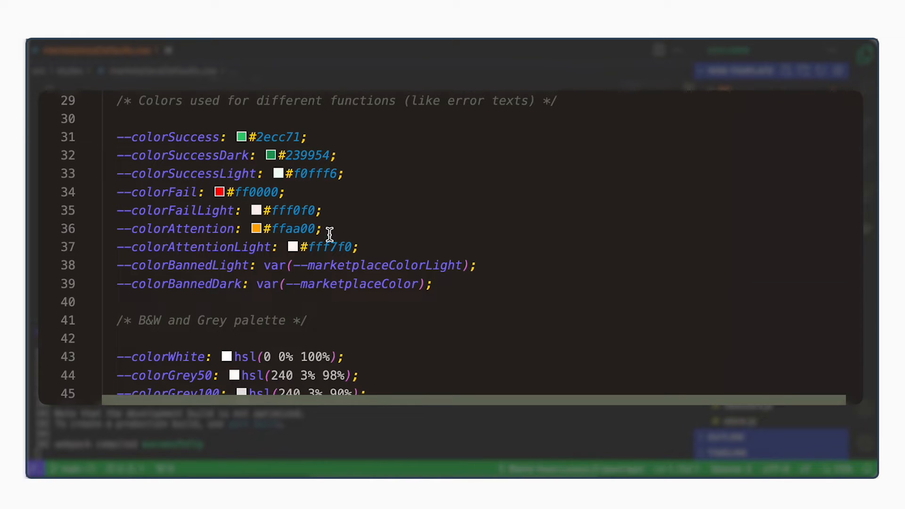
left_click(324, 229)
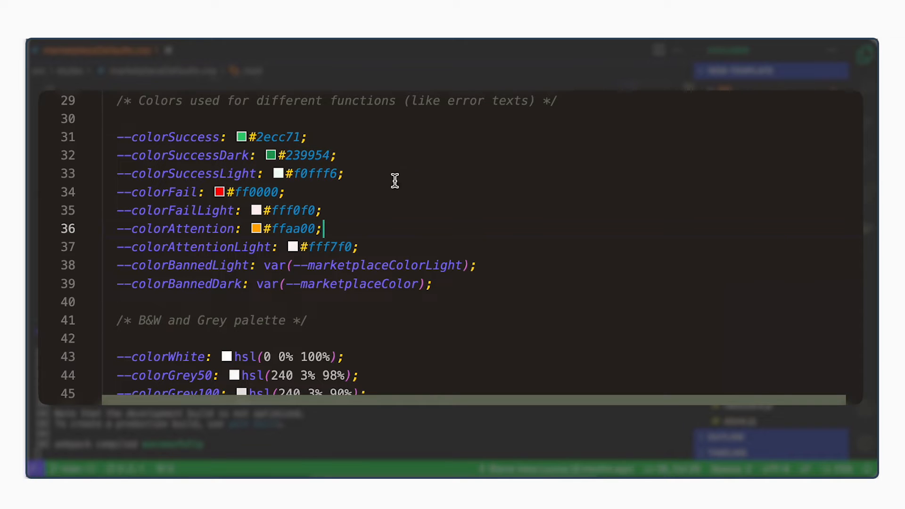
left_click(219, 192)
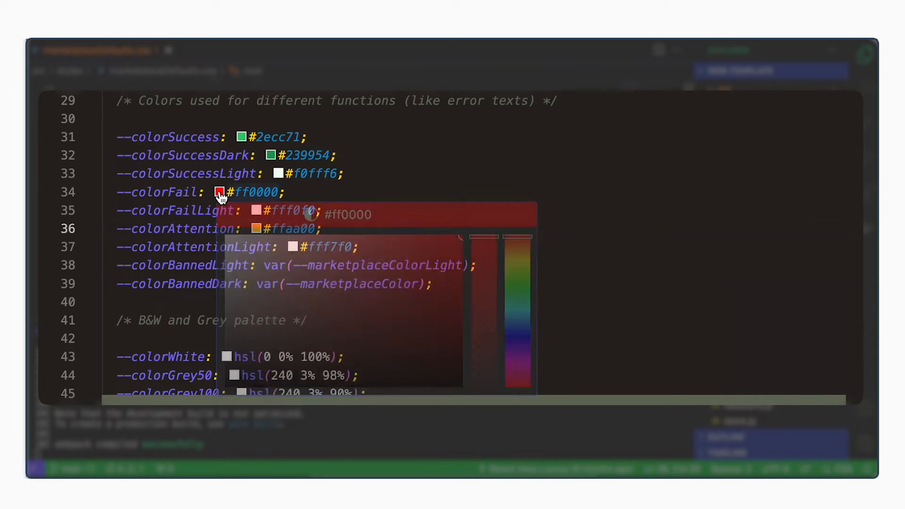
left_click(256, 228)
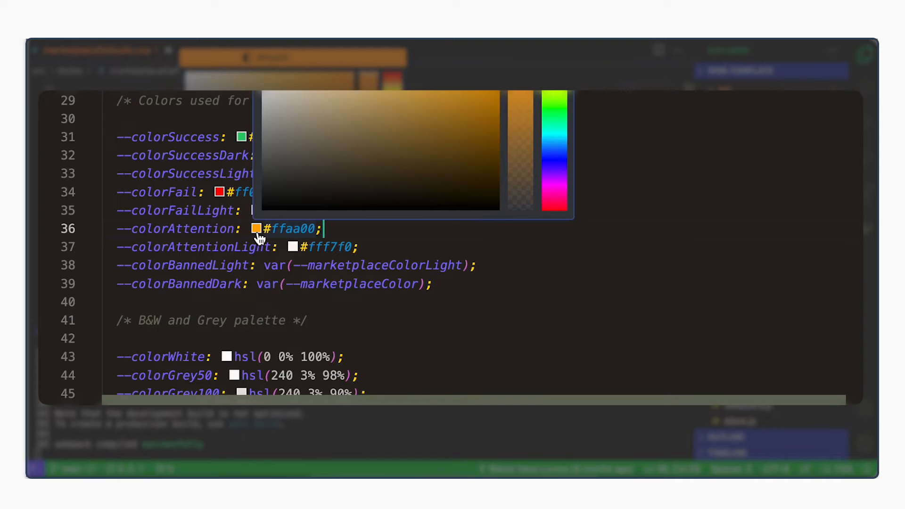
left_click(495, 137)
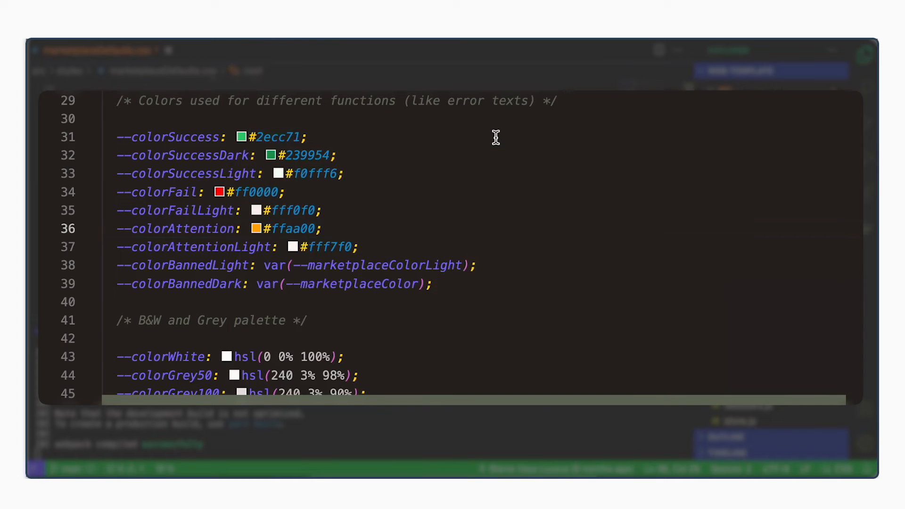
left_click(321, 228)
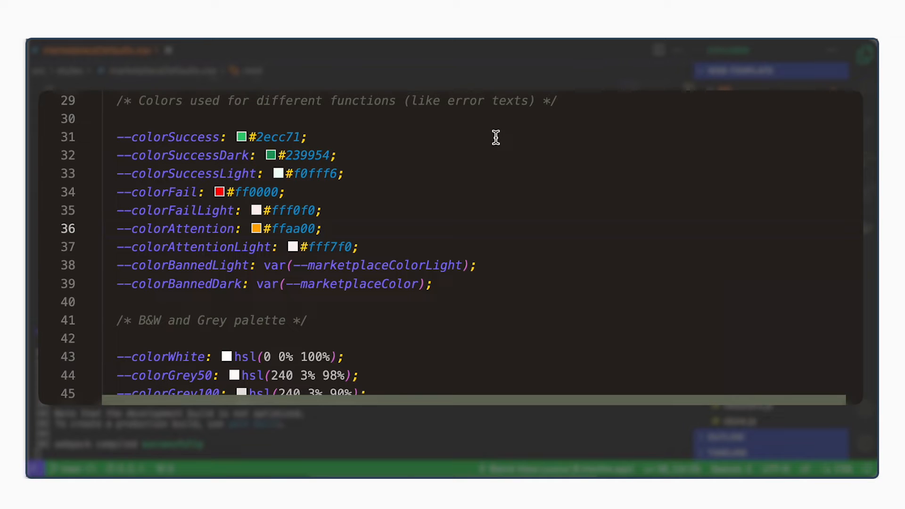
left_click(323, 228)
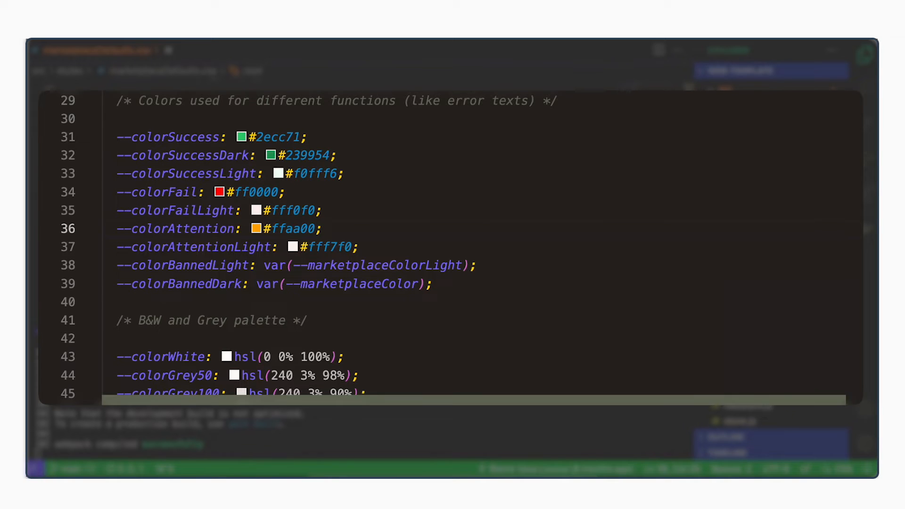
Set --colorSuccess to #2ecca0 and --colorSuccessDark to #23997c in the stylesheet
double_click(274, 137)
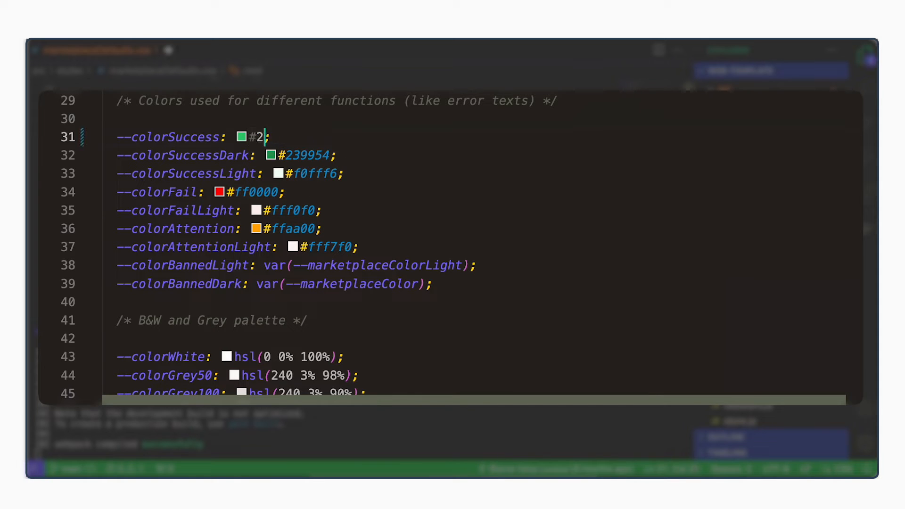
key("Backspace")
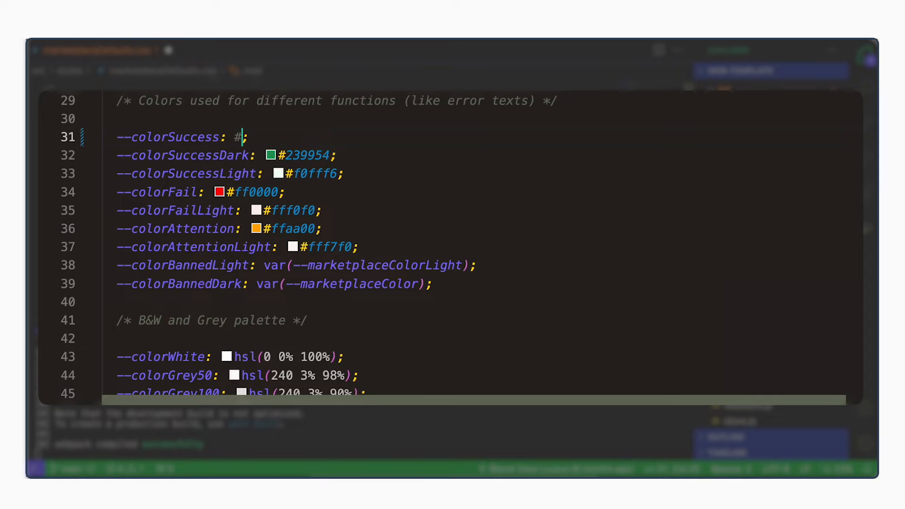
type("2ecca0")
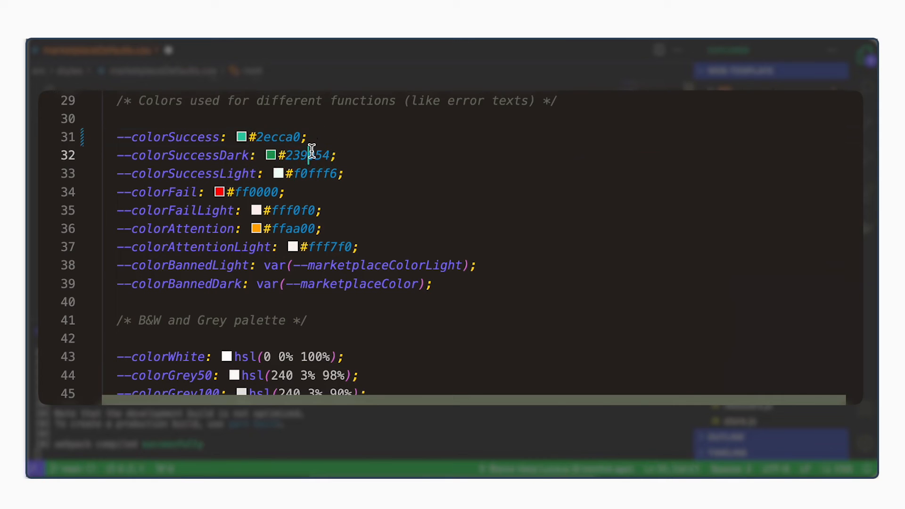
double_click(302, 154)
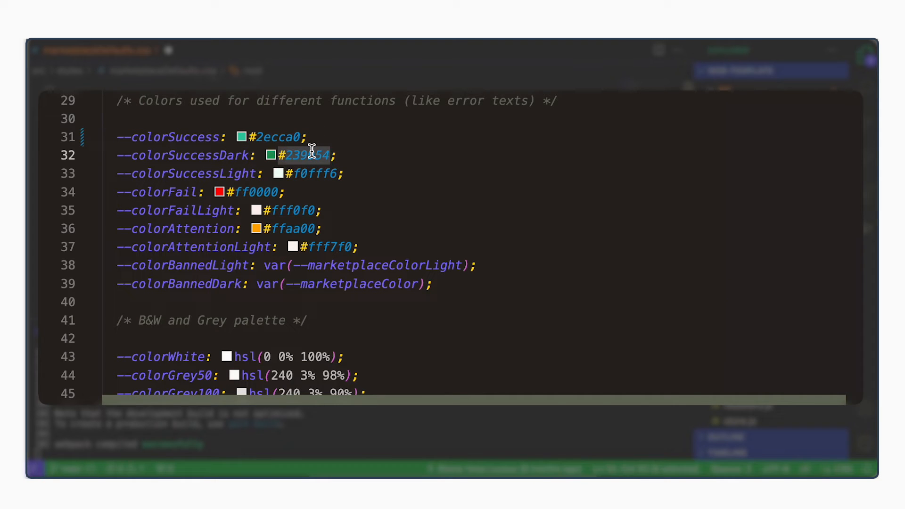
type("23")
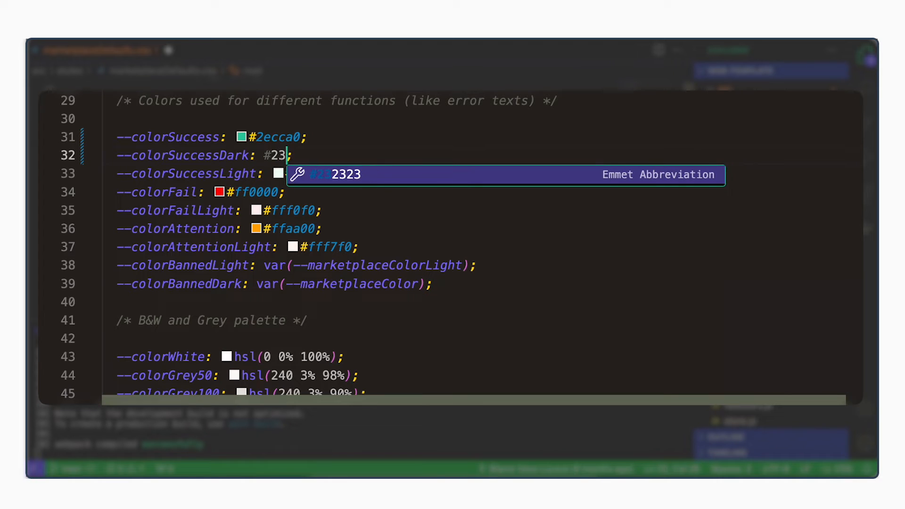
type("997c")
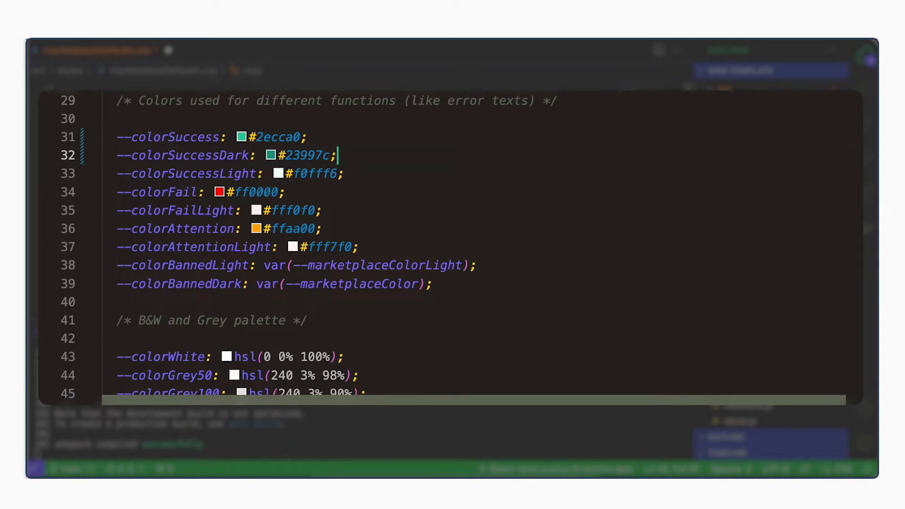
left_click(242, 137)
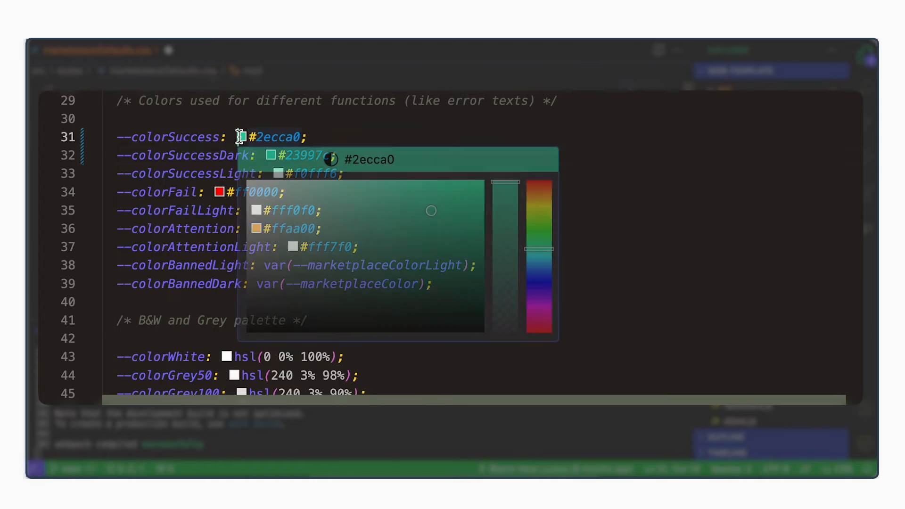
left_click(405, 136)
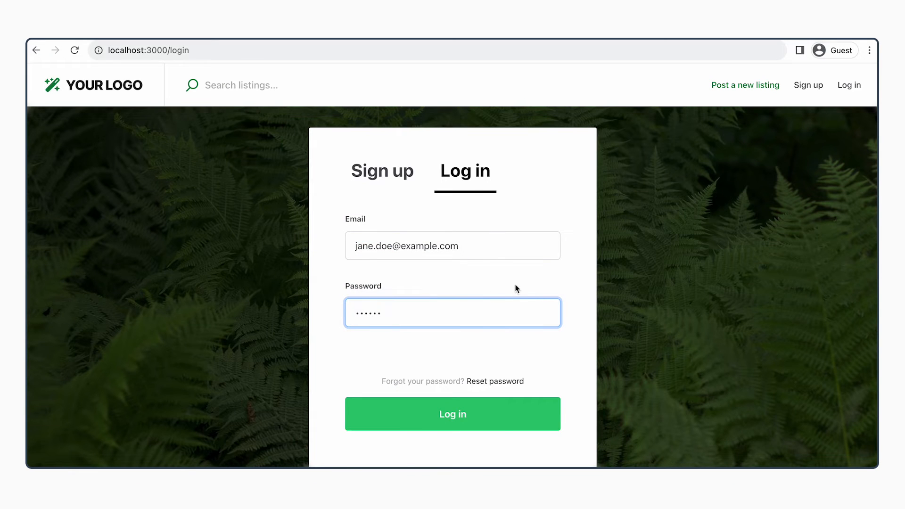
mouse_move(635, 420)
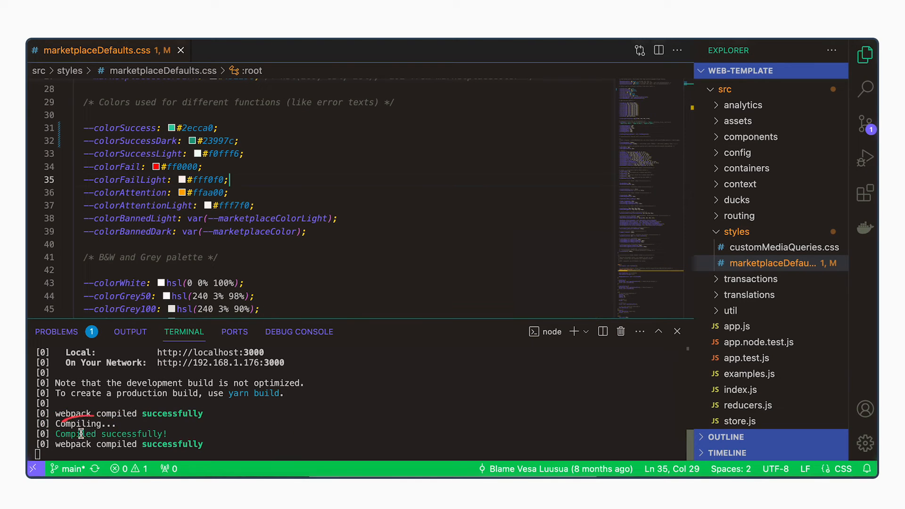
mouse_move(222, 409)
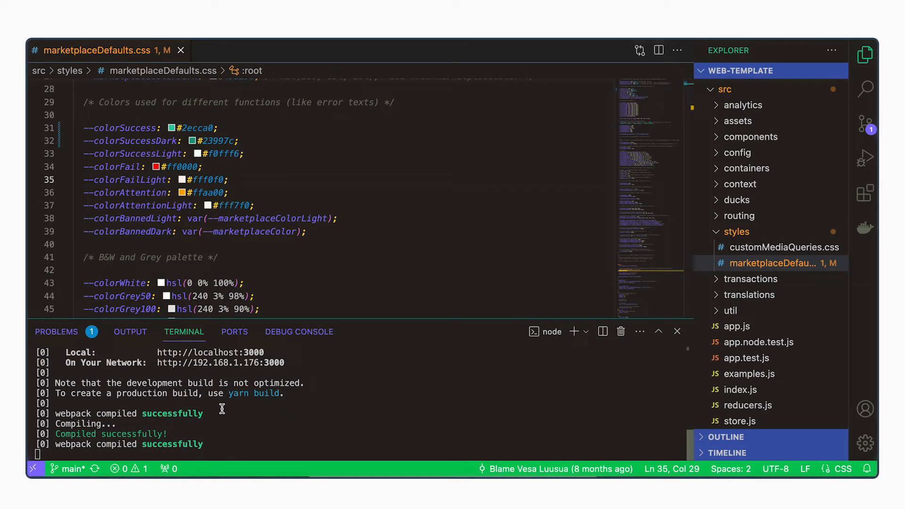
Return to VS Code to confirm webpack compiled the edited styles successfully
left_click(229, 179)
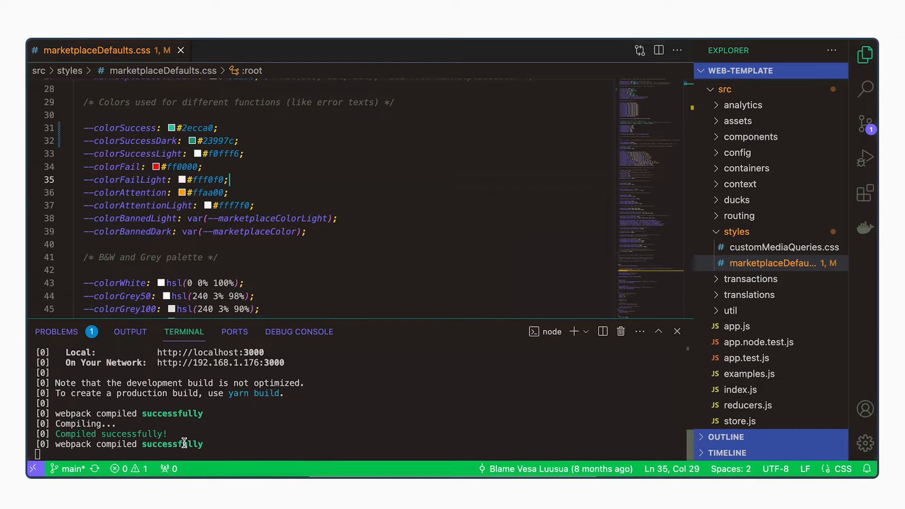
mouse_move(201, 431)
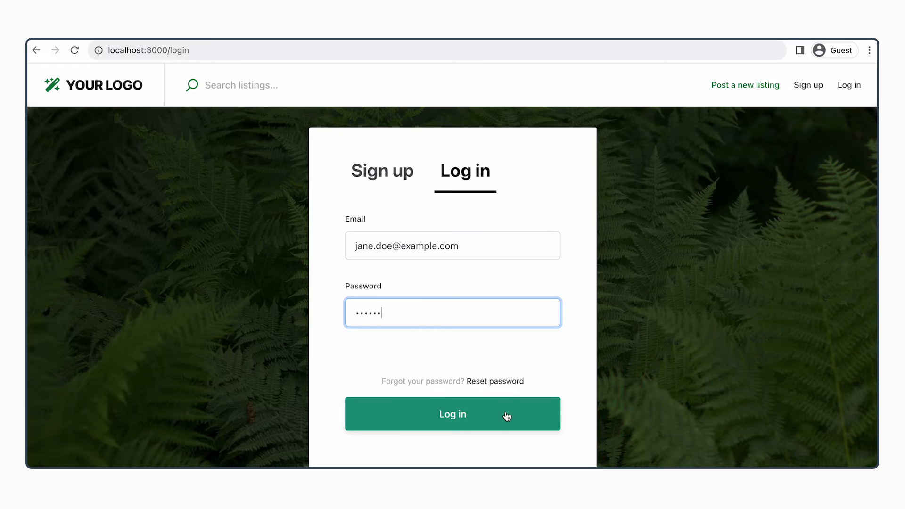
mouse_move(593, 415)
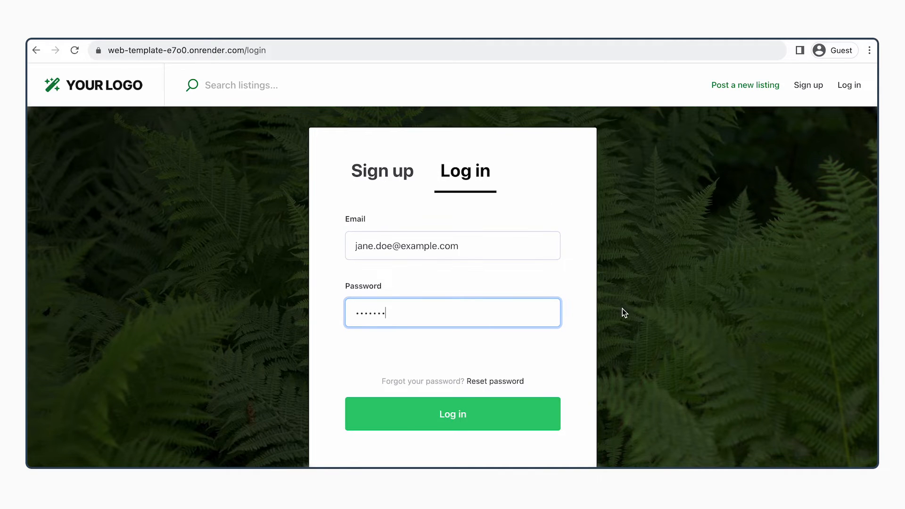
mouse_move(606, 196)
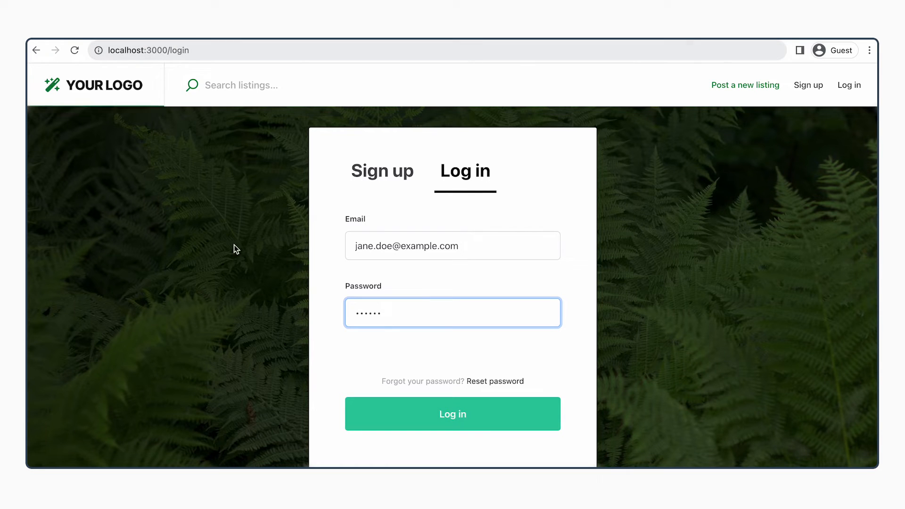
Return to the localhost login tab showing the new teal Log in button
left_click(453, 414)
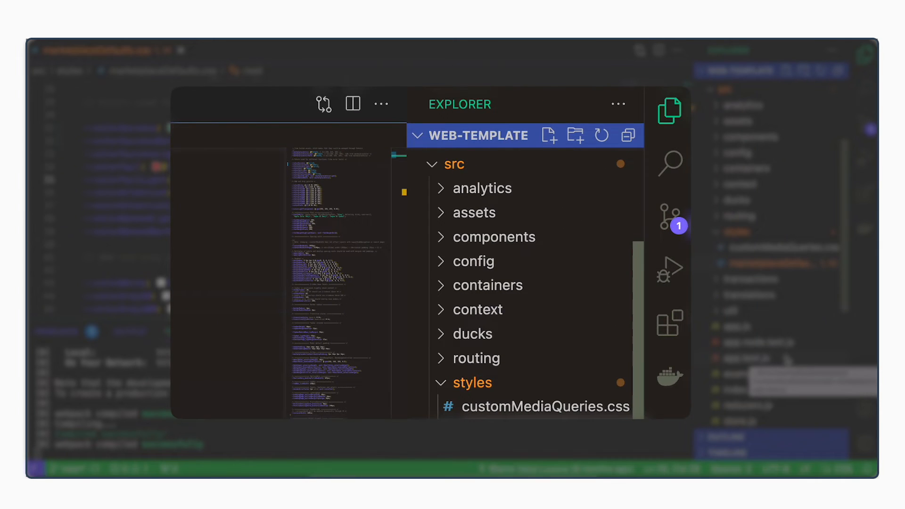
mouse_move(669, 218)
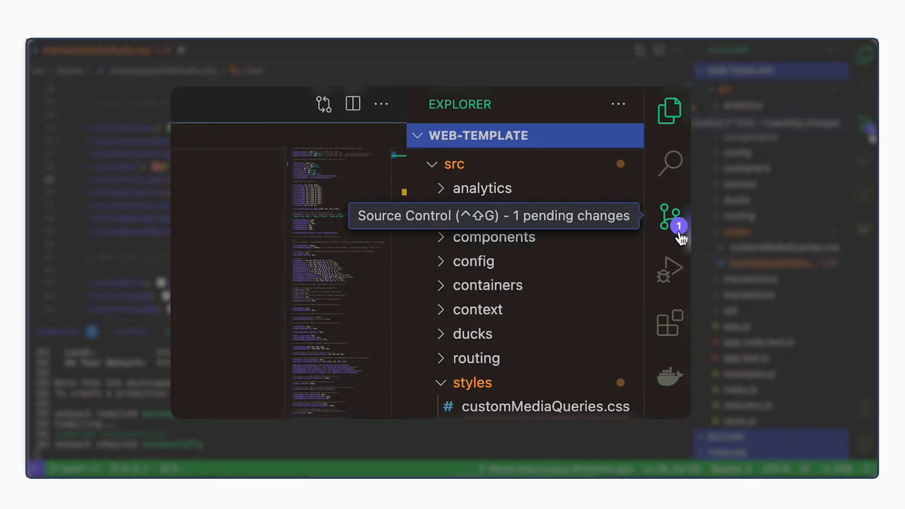
Show the Source Control view listing marketplaceDefaults.css as the only pending change
left_click(669, 220)
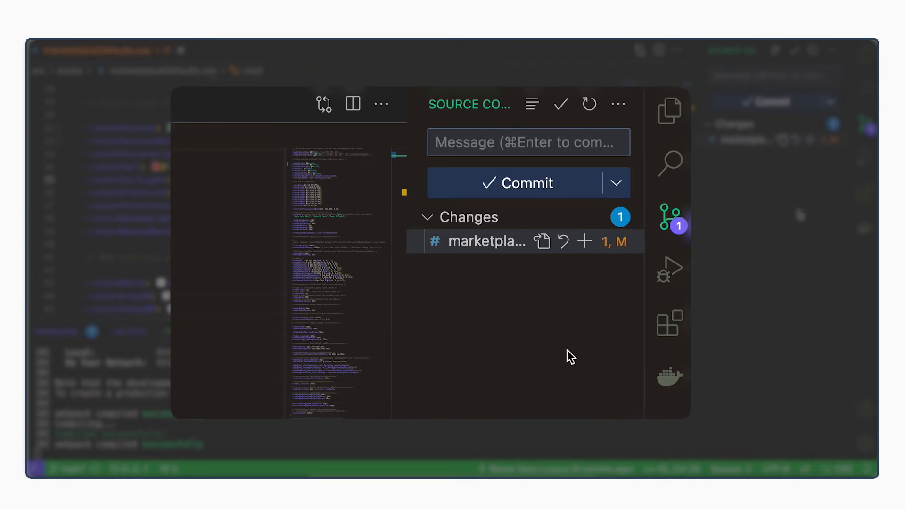
mouse_move(670, 225)
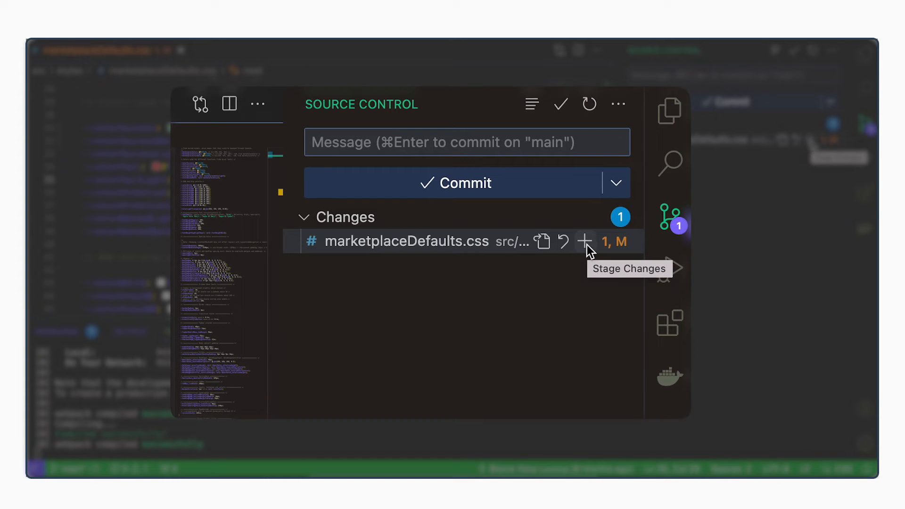
Stage marketplaceDefaults.css for commit
left_click(584, 240)
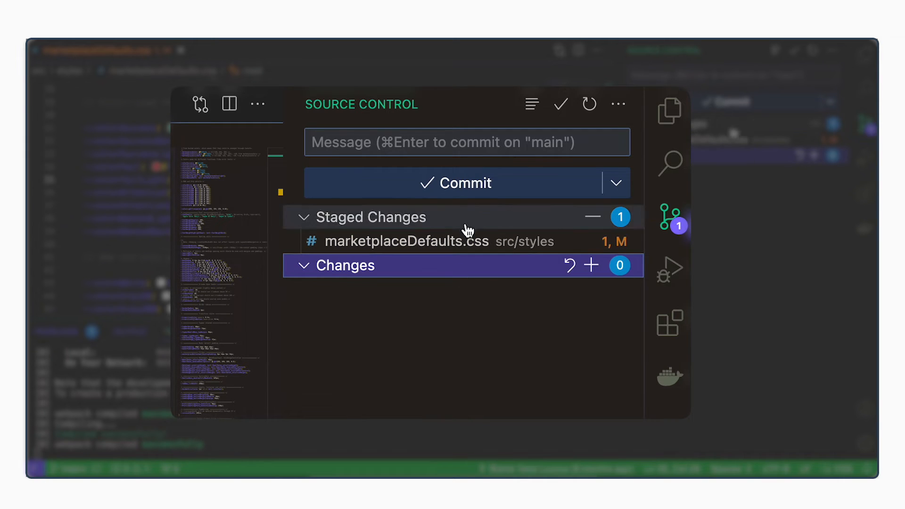
mouse_move(408, 241)
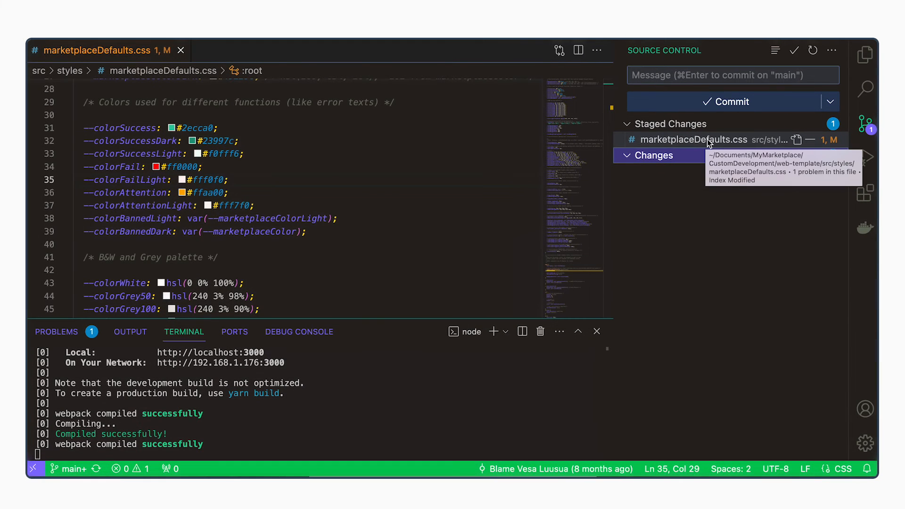
View the staged stylesheet's diff showing the old success colors replaced by #2ecca0 and #23997c
left_click(698, 139)
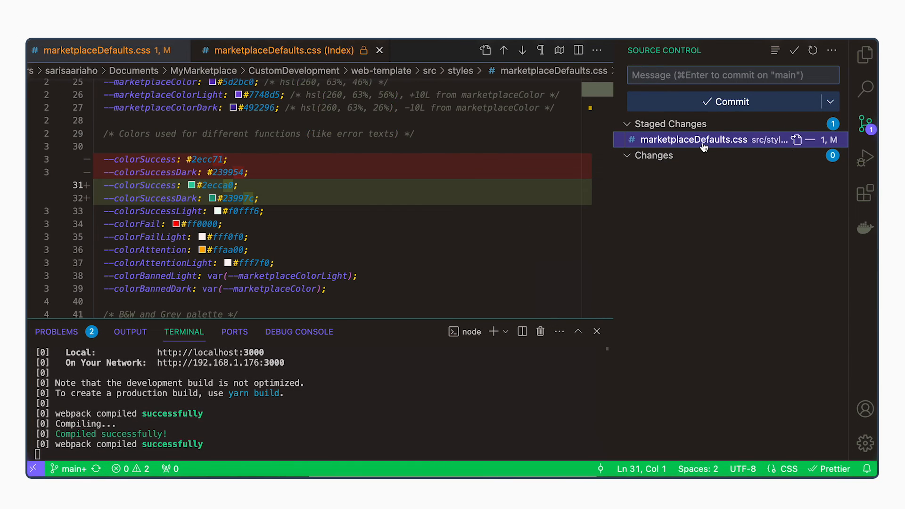
mouse_move(708, 146)
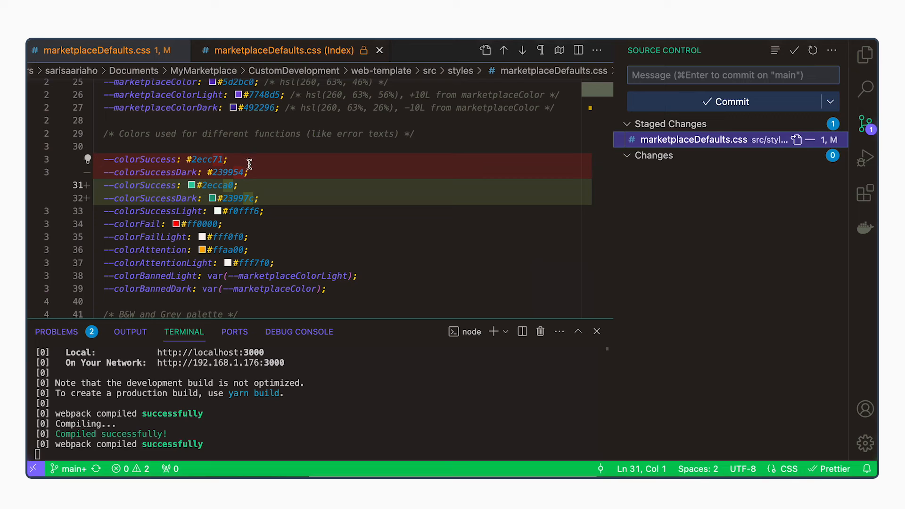
mouse_move(259, 200)
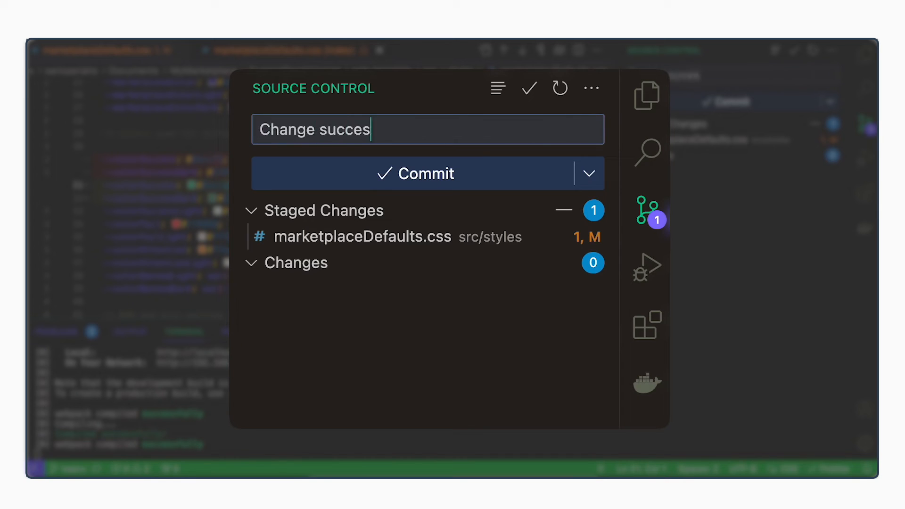
Commit the staged change on main with the message 'Change success color'
left_click(415, 173)
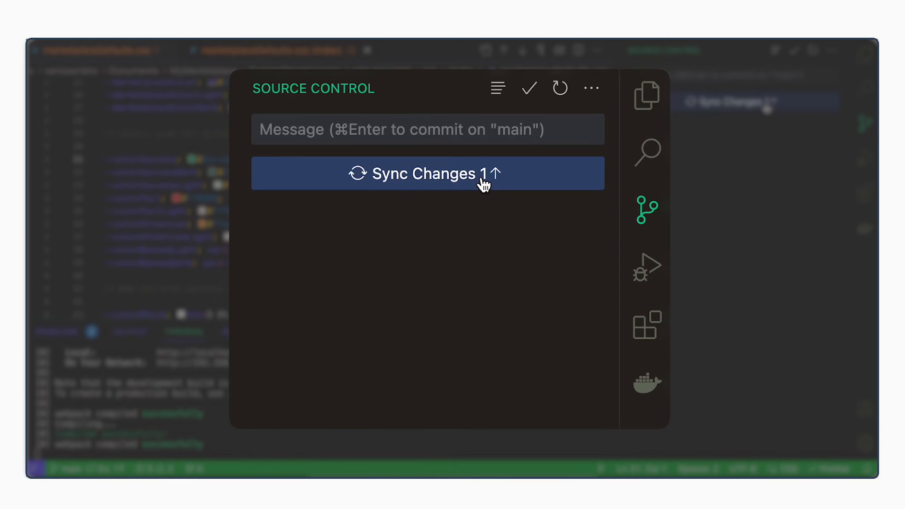
mouse_move(484, 185)
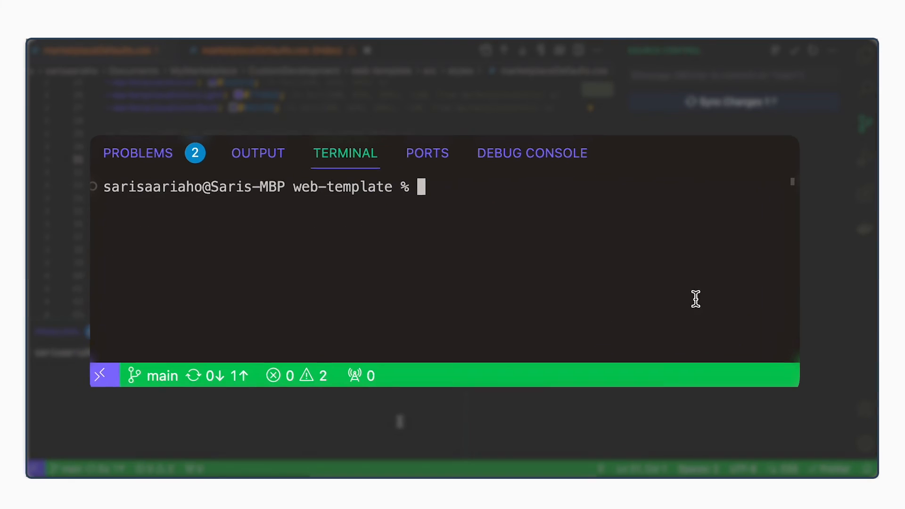
List the git remotes with `git remote -v`, showing origin and upstream web-template repositories
type("git remote -v")
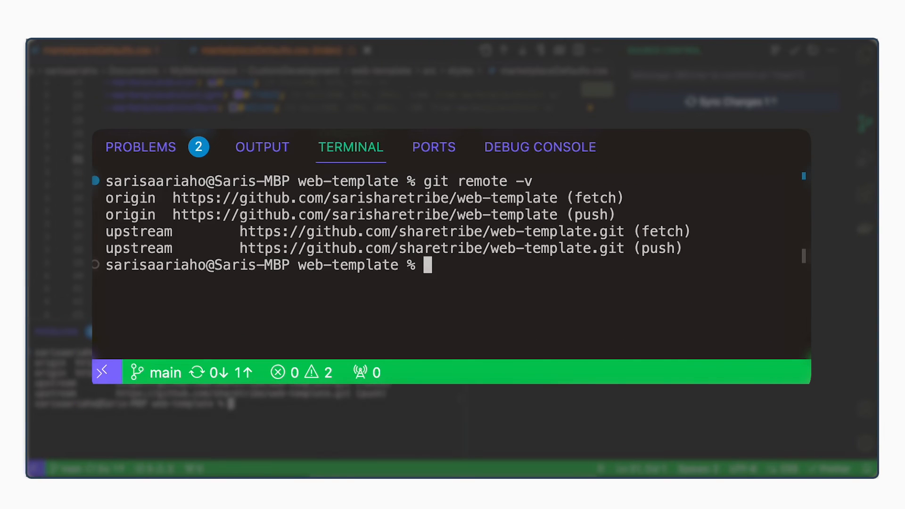
mouse_move(490, 234)
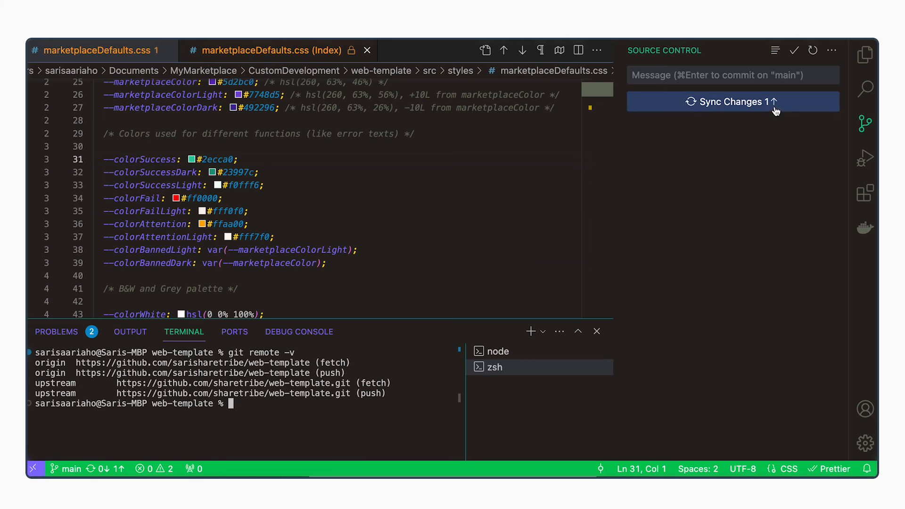
mouse_move(363, 414)
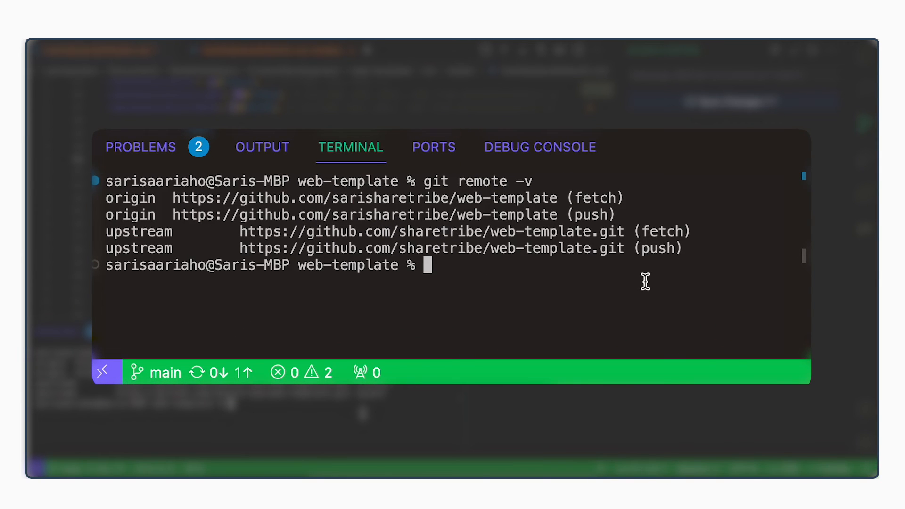
Show the commit history with `git log --oneline`, 'Change success color' ahead of origin/main
type("git log --")
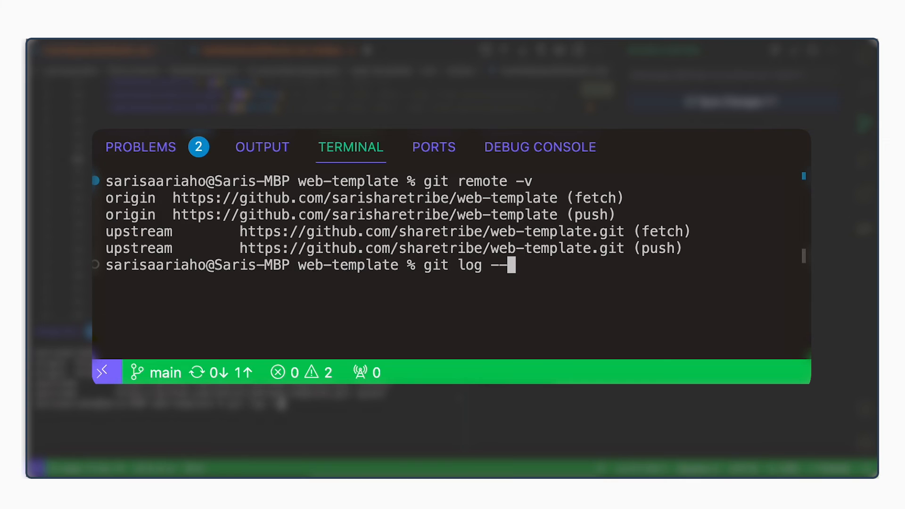
type("oneline")
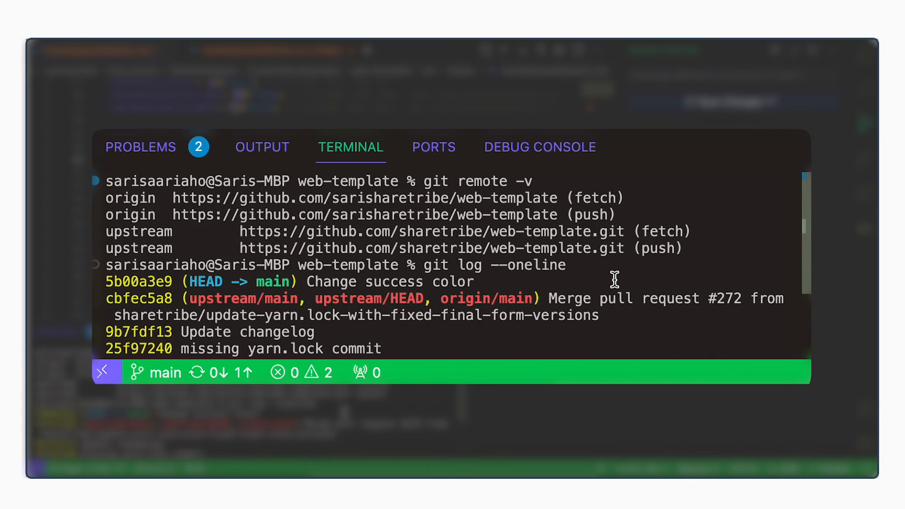
mouse_move(113, 286)
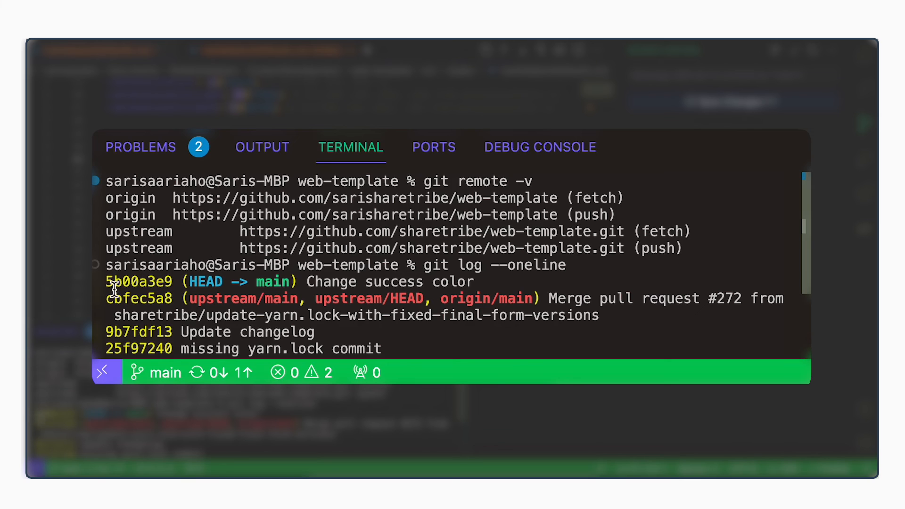
mouse_move(225, 306)
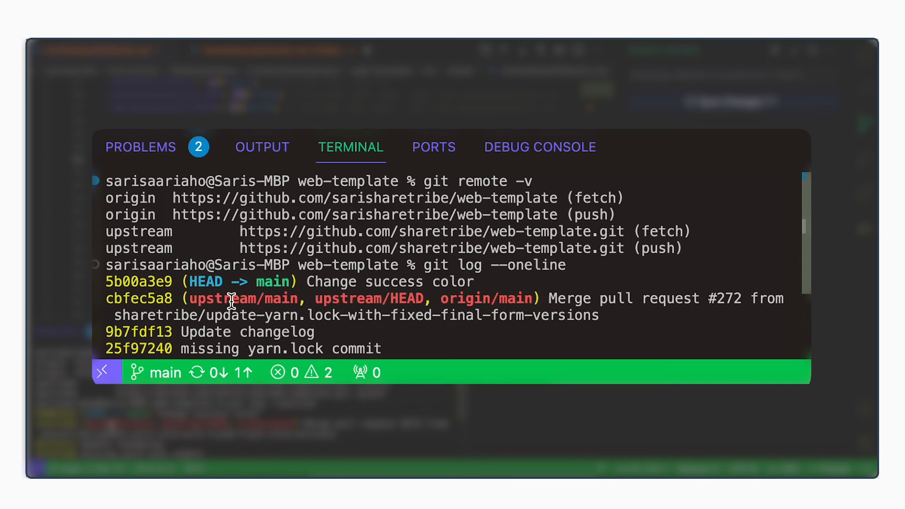
mouse_move(289, 283)
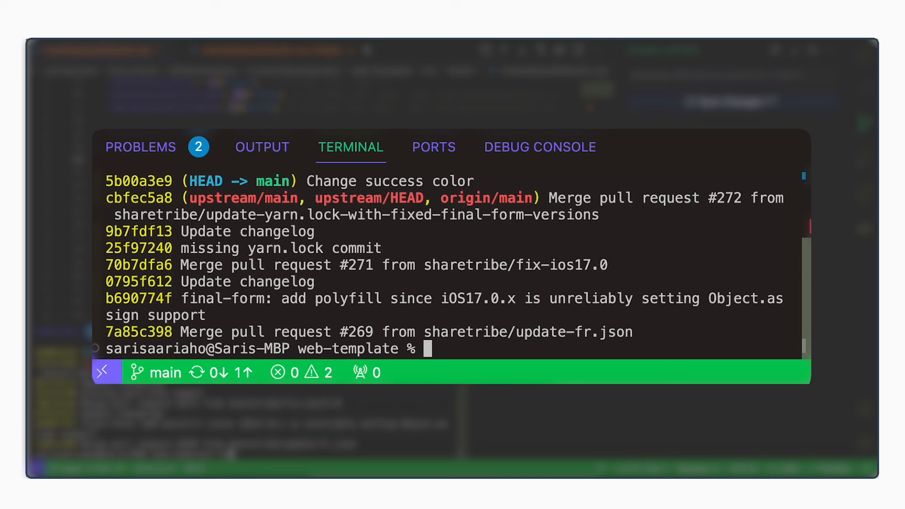
Push the 'Change success color' commit to GitHub with `git push origin main`
type("git push")
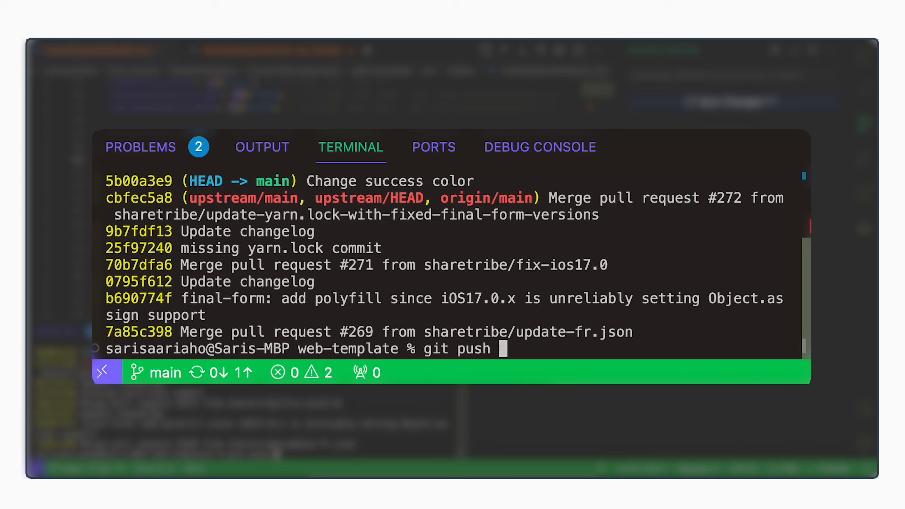
type("ori")
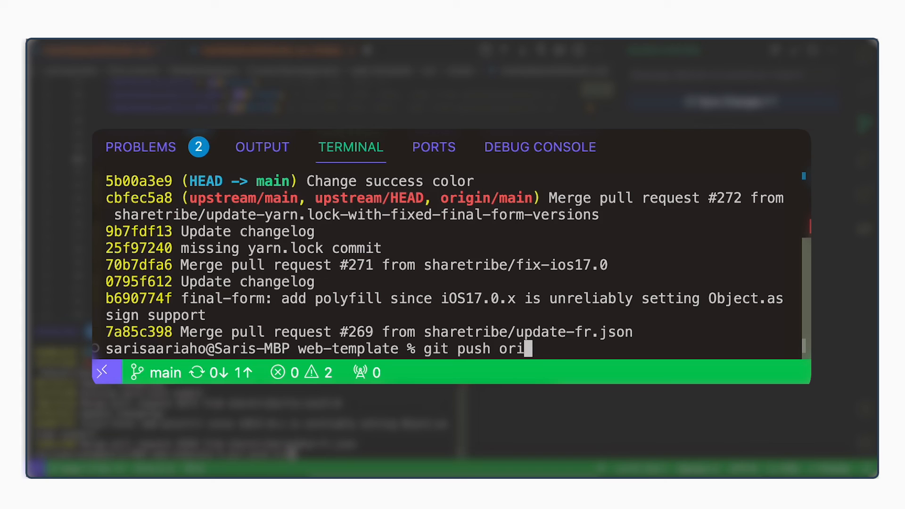
type("gin")
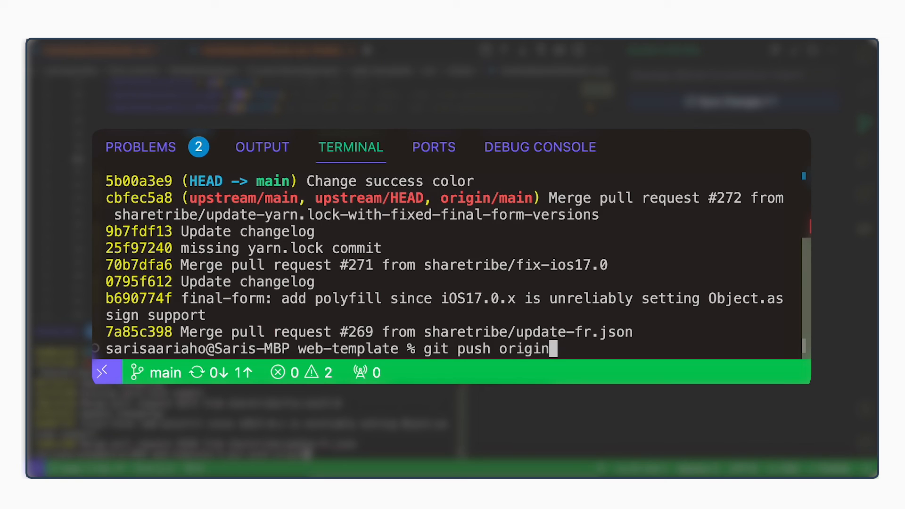
mouse_move(435, 300)
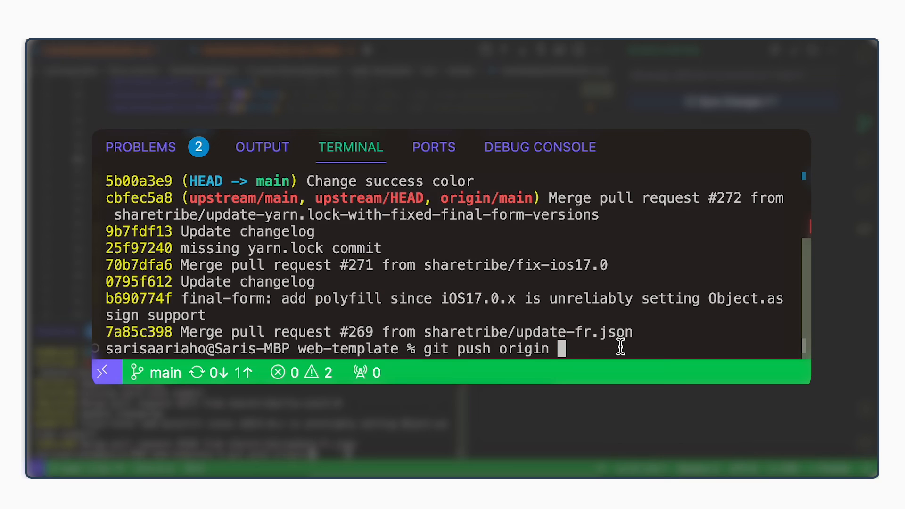
type("main")
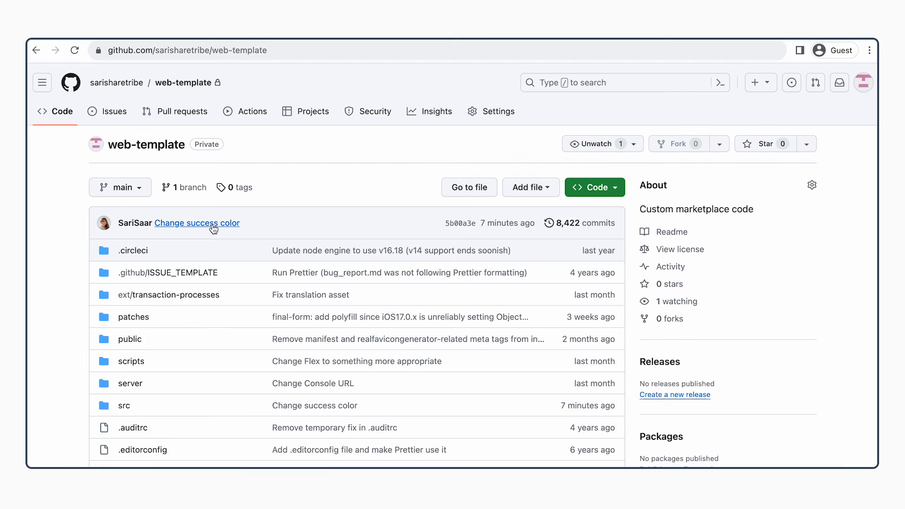
mouse_move(193, 224)
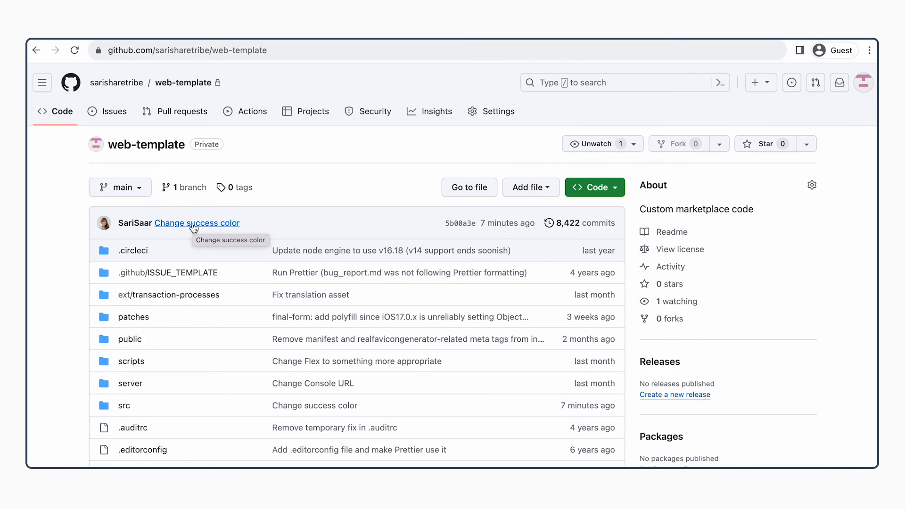
mouse_move(269, 203)
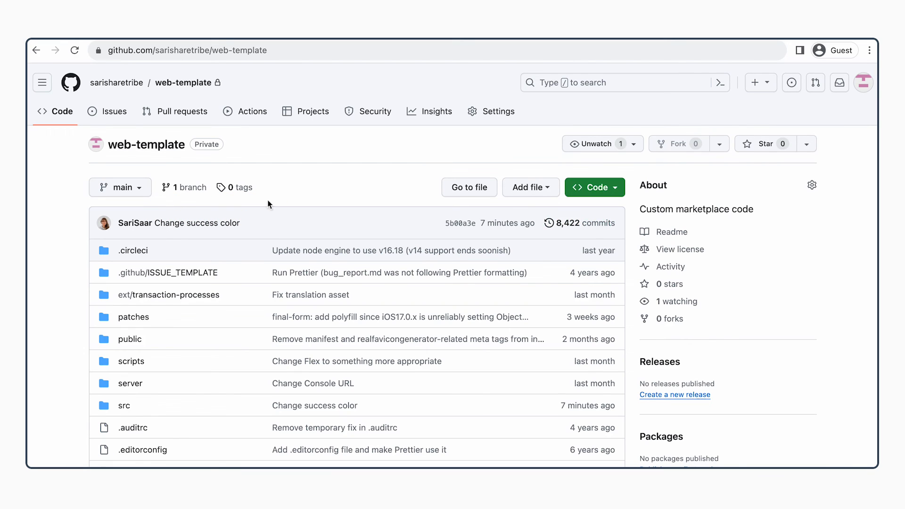
mouse_move(196, 223)
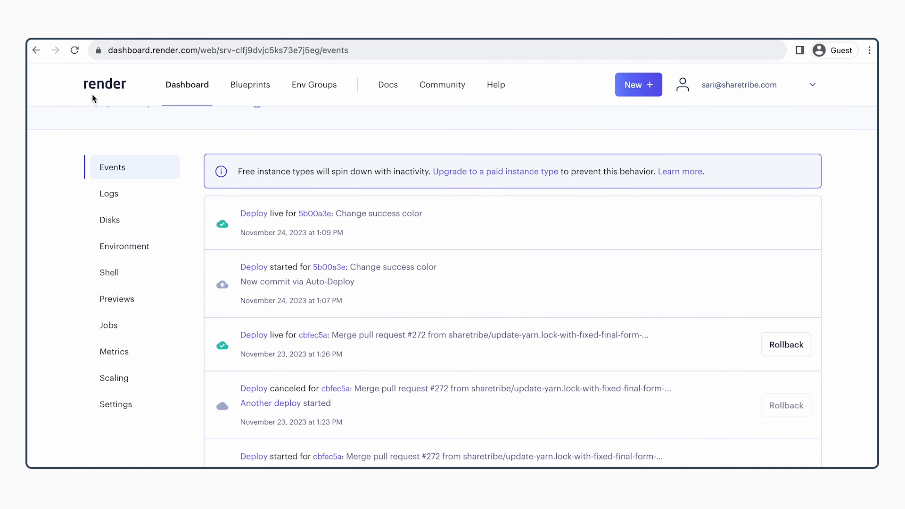
mouse_move(49, 192)
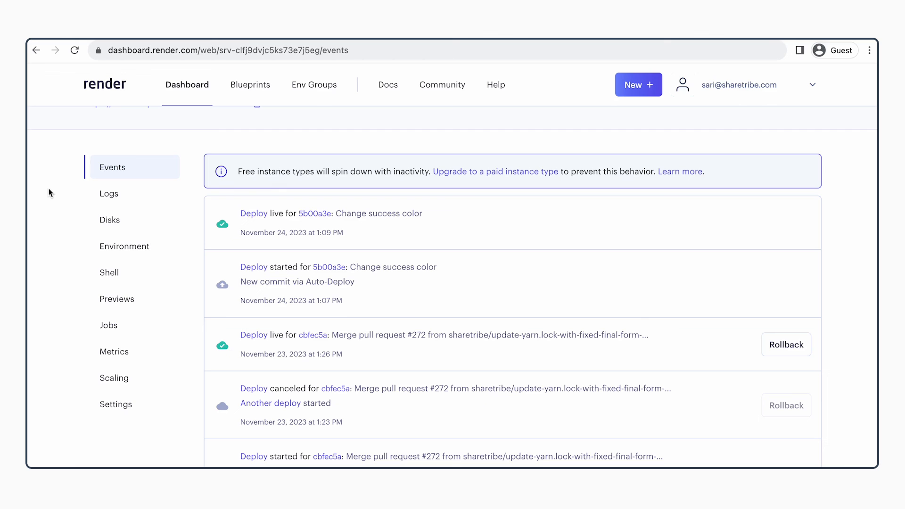
mouse_move(318, 277)
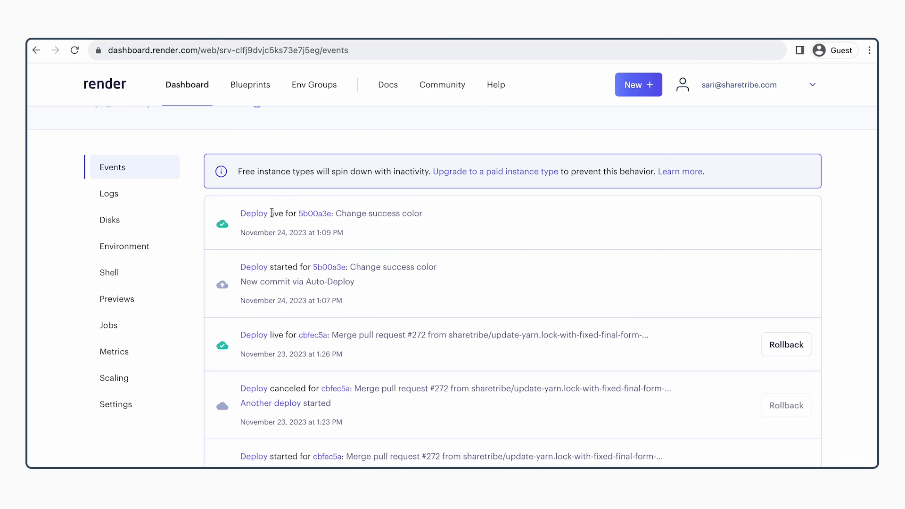
mouse_move(306, 220)
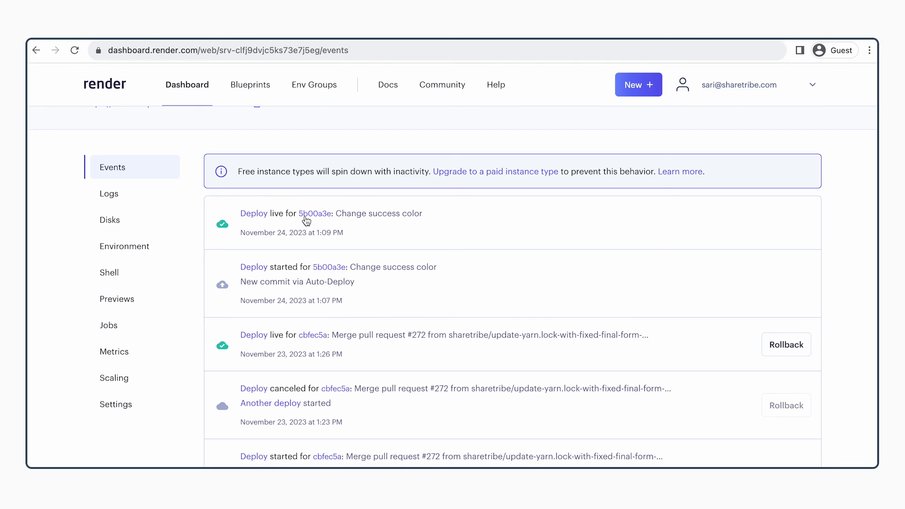
mouse_move(426, 217)
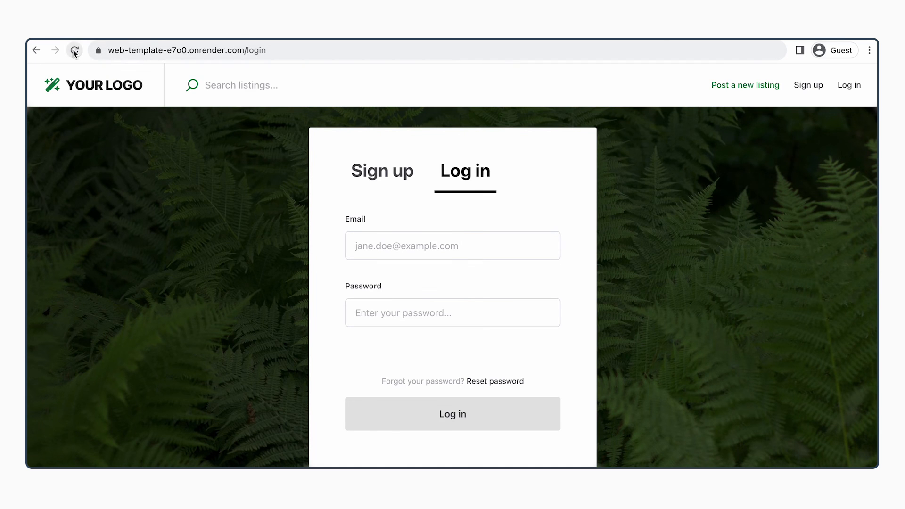
Enter the email starting 'jan' on the live Render marketplace login form
type("jane.doe@example.com")
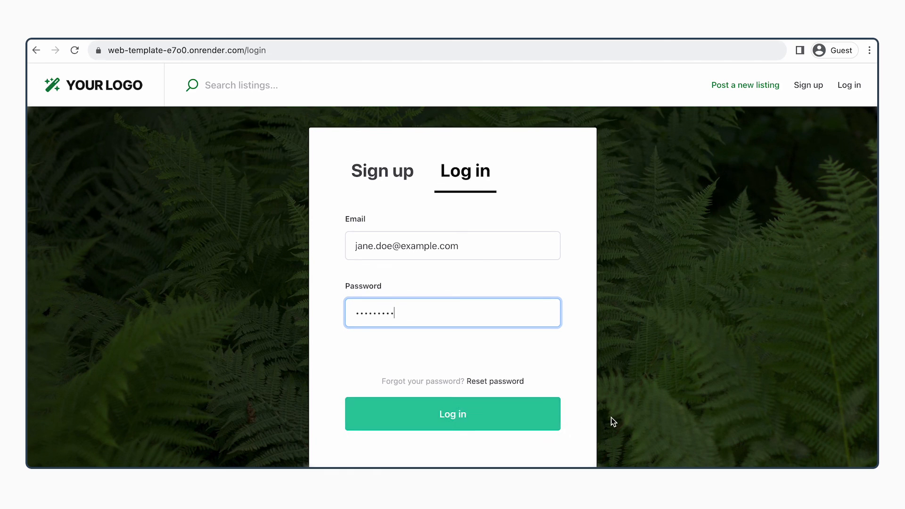
mouse_move(637, 394)
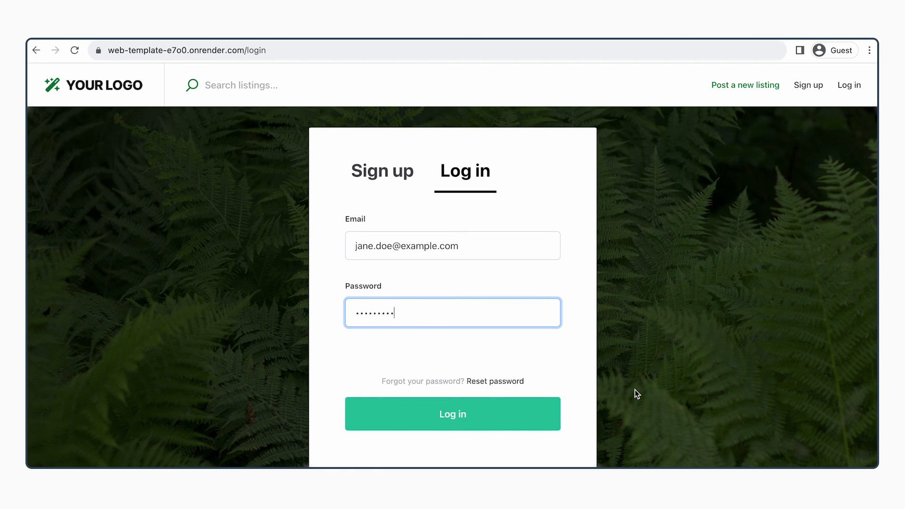